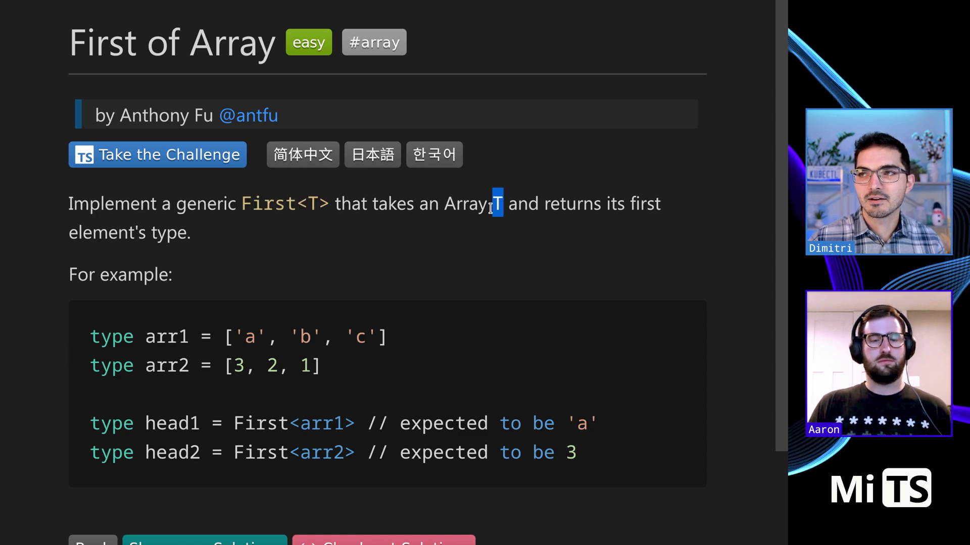
pyautogui.moveTo(414, 249)
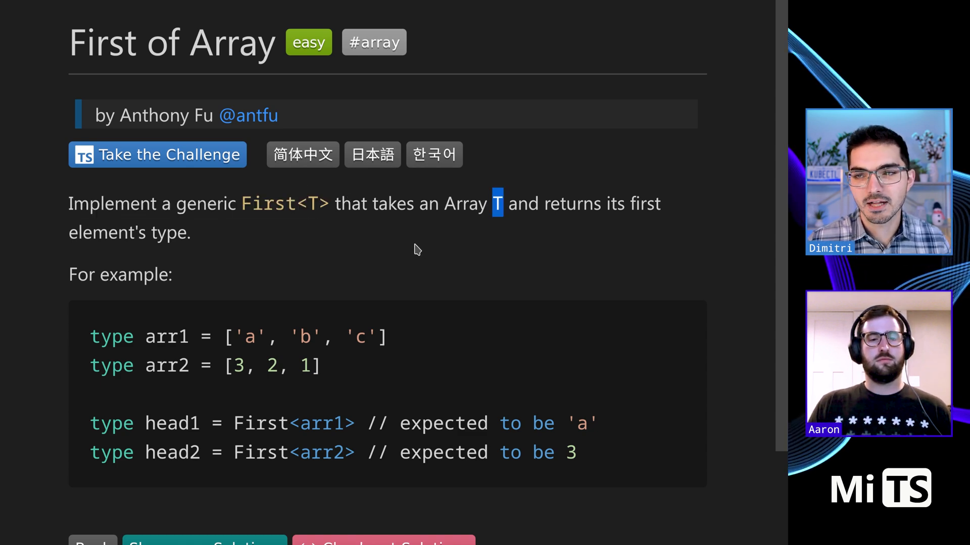
# Scroll the First of Array examples, highlight the expected 'a', then switch to the challenge file
pyautogui.scroll(-3)
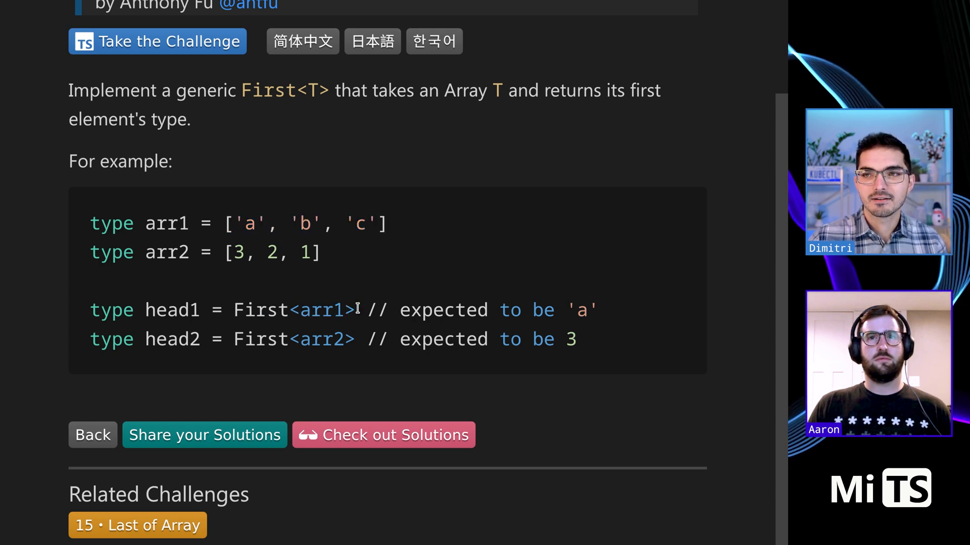
pyautogui.doubleClick(580, 309)
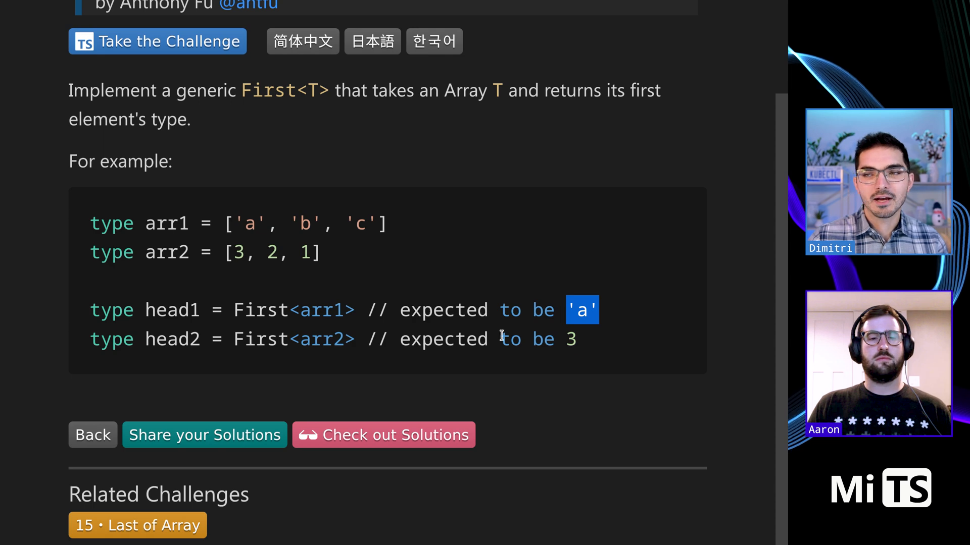
pyautogui.scroll(3)
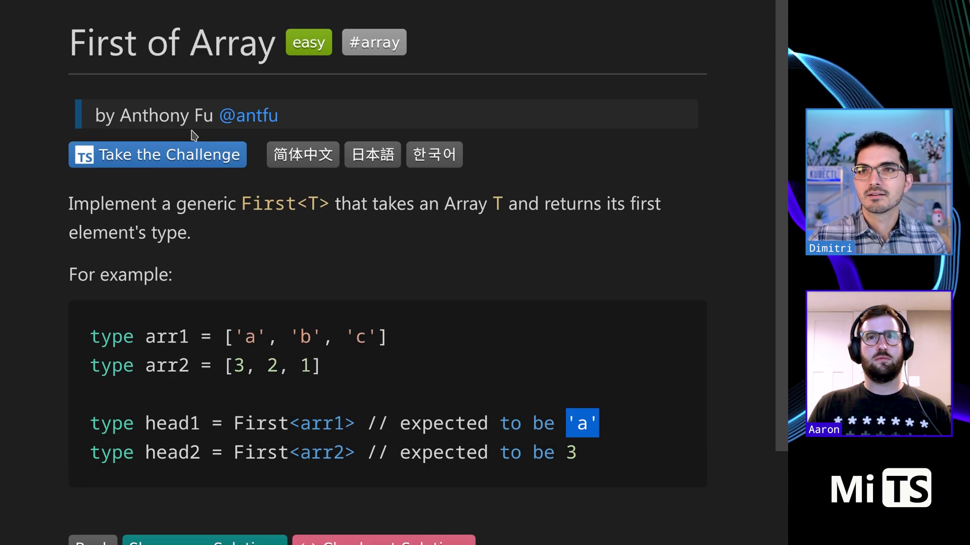
pyautogui.click(157, 154)
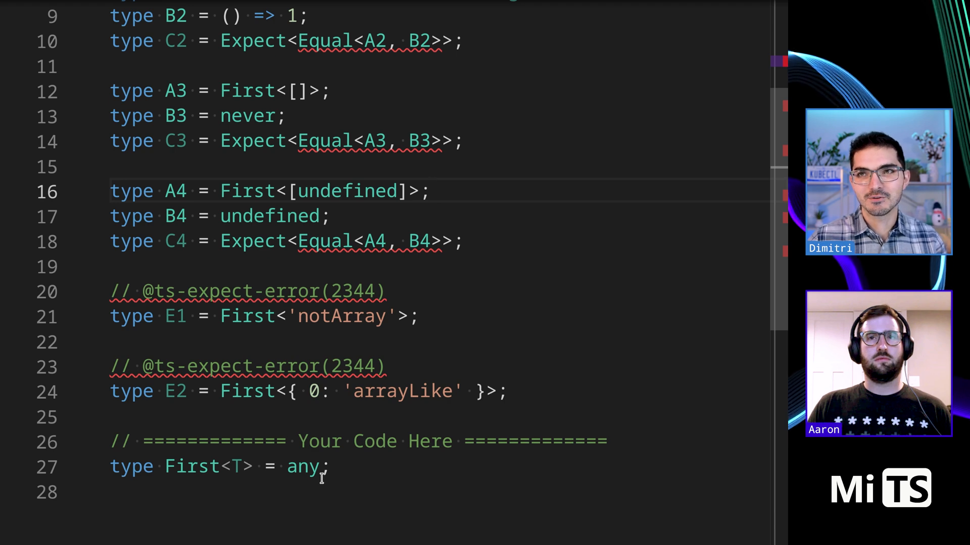
pyautogui.scroll(3)
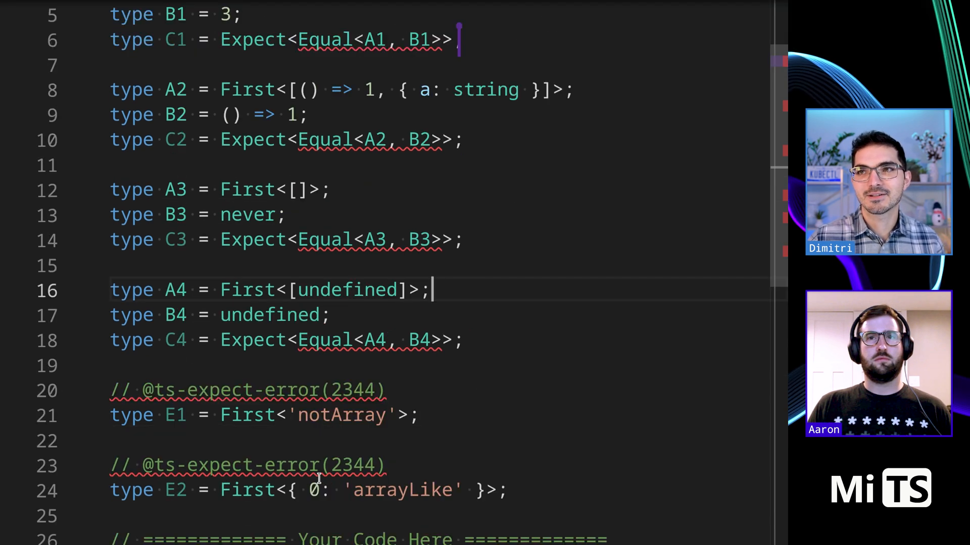
pyautogui.scroll(3)
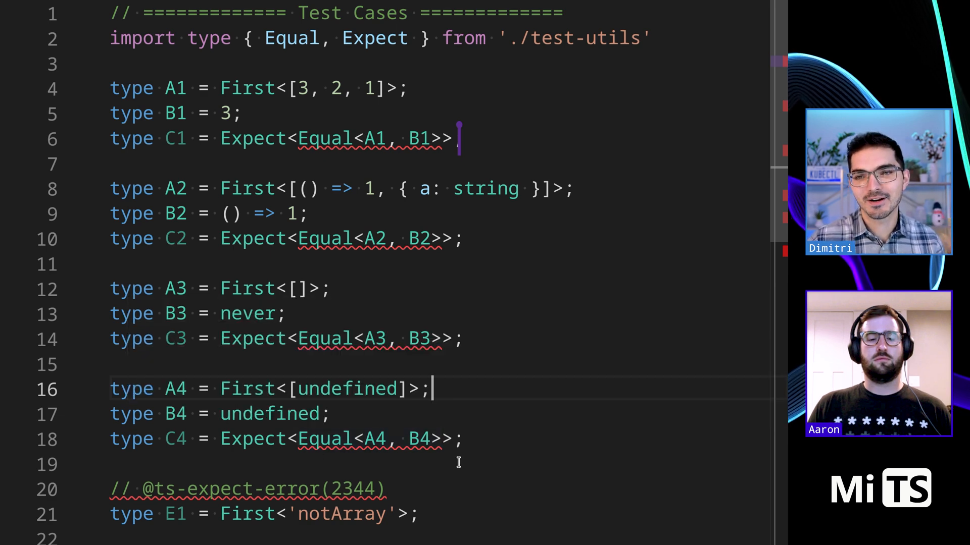
pyautogui.click(451, 464)
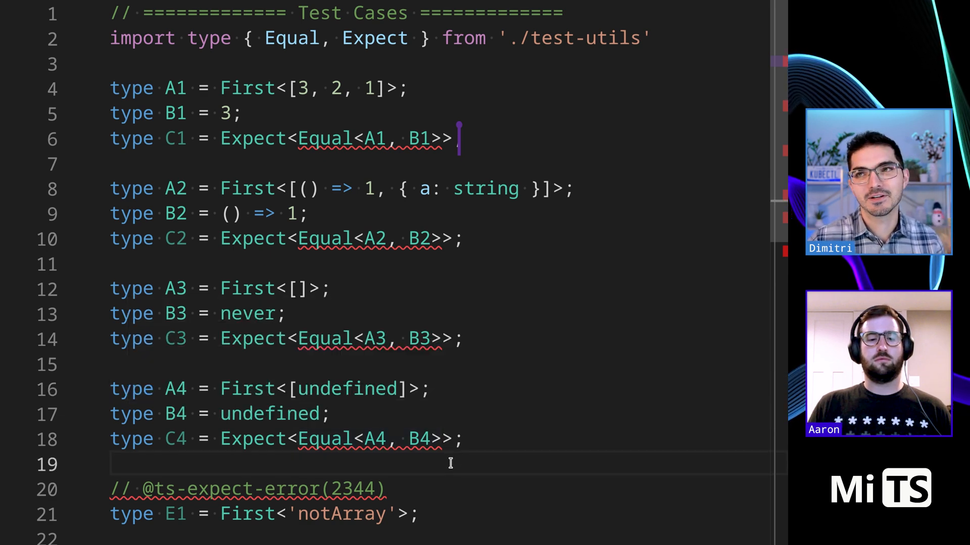
pyautogui.scroll(-3)
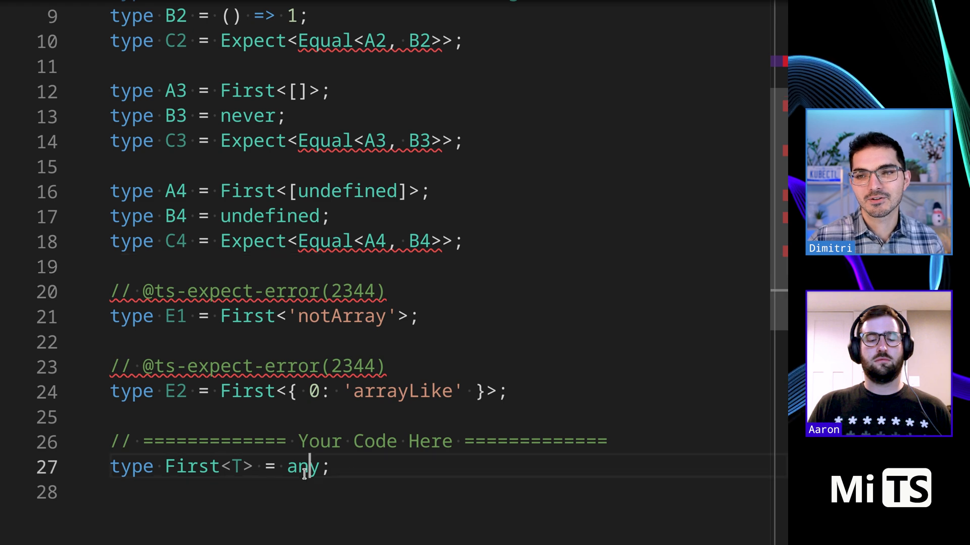
pyautogui.doubleClick(302, 466)
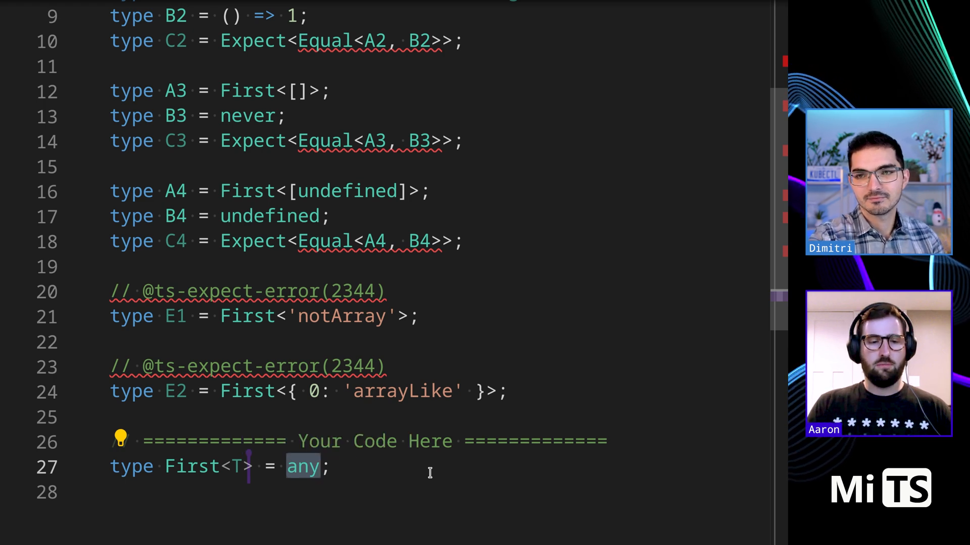
# Change the placeholder to `type First<T extends Array<any>> = T[0];` so only the empty-array test fails
pyautogui.write('ex')
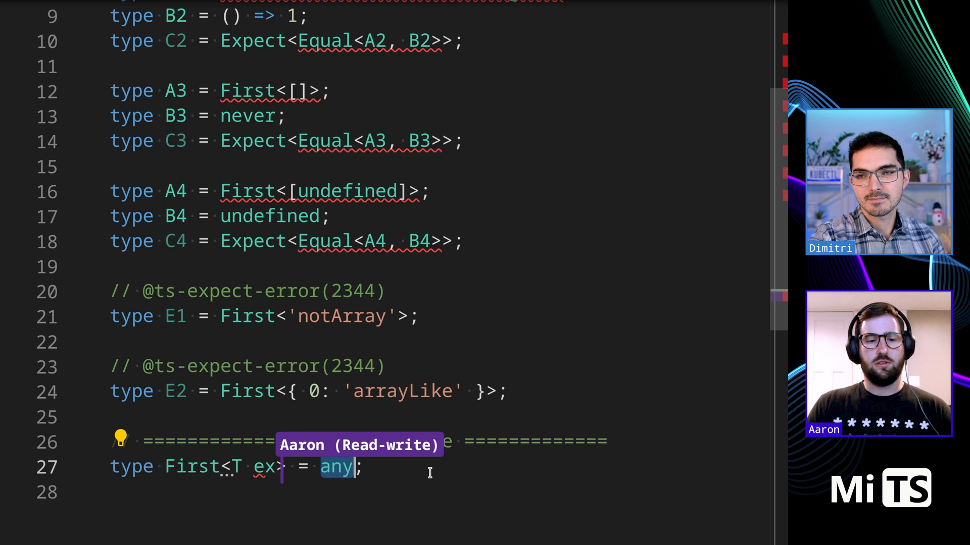
pyautogui.write('tends Array')
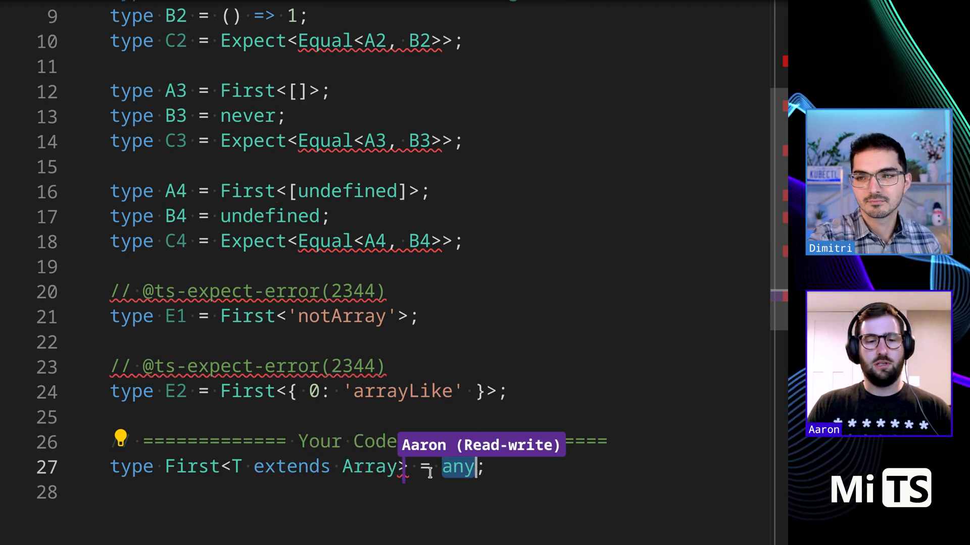
pyautogui.write('<any>')
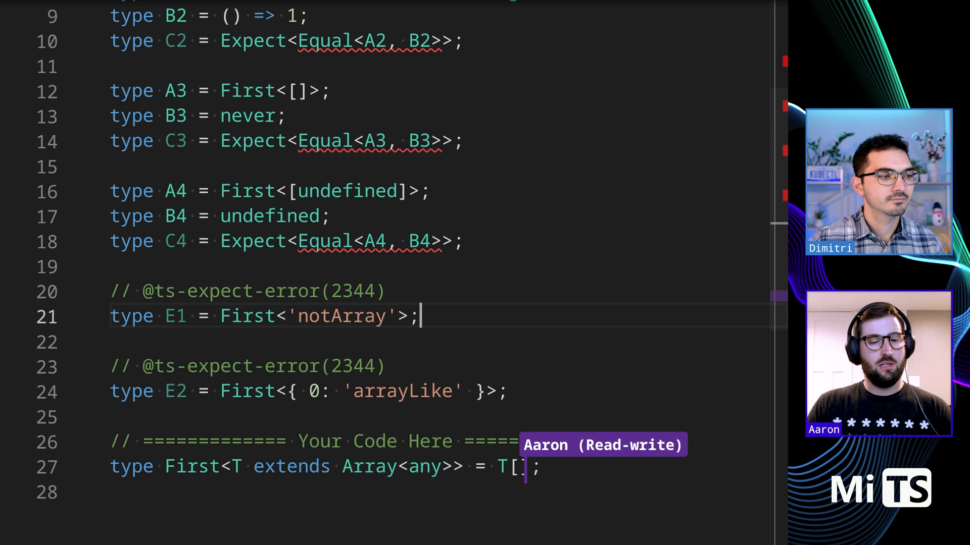
pyautogui.write('0')
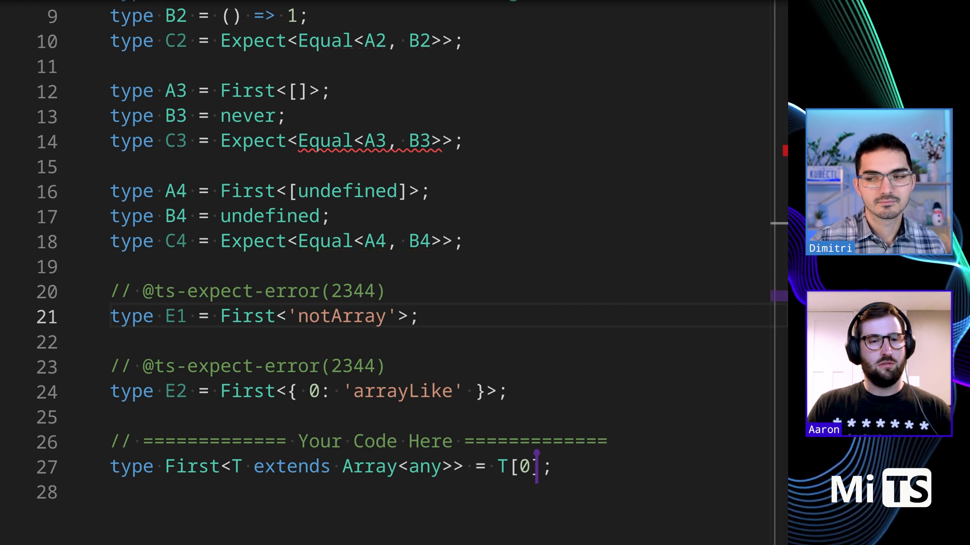
pyautogui.click(386, 291)
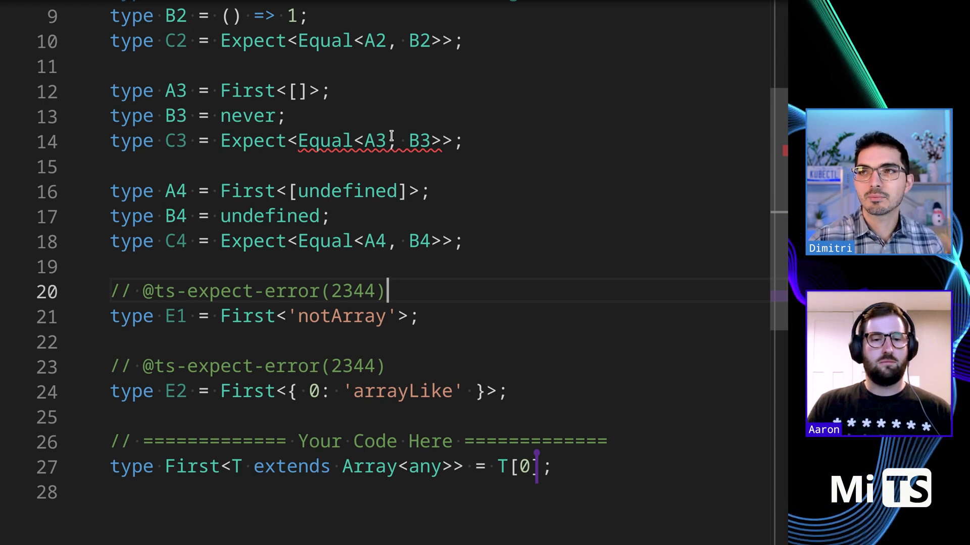
pyautogui.moveTo(175, 90)
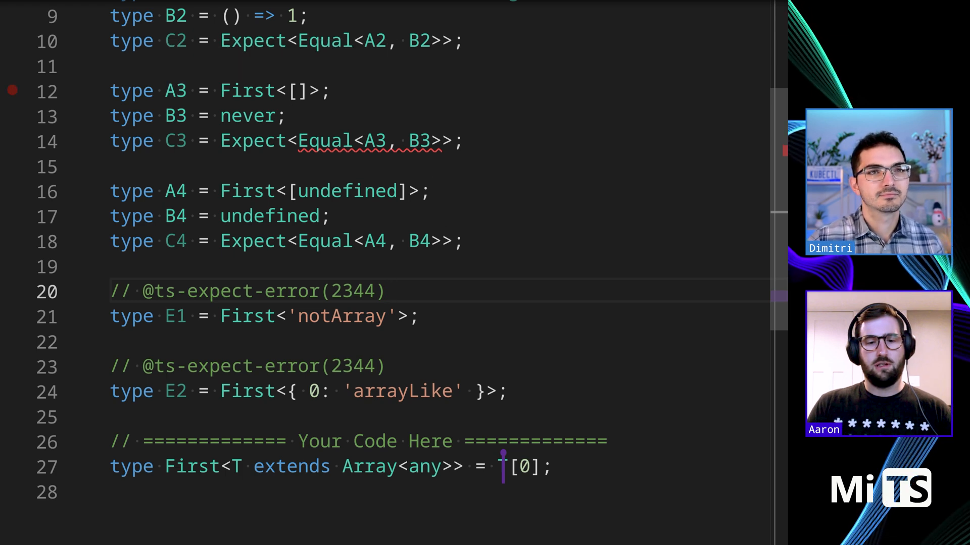
# Rewrite First as `T extends any` with body `T extends [] ? never : T[0]` across lines
pyautogui.write('extends T')
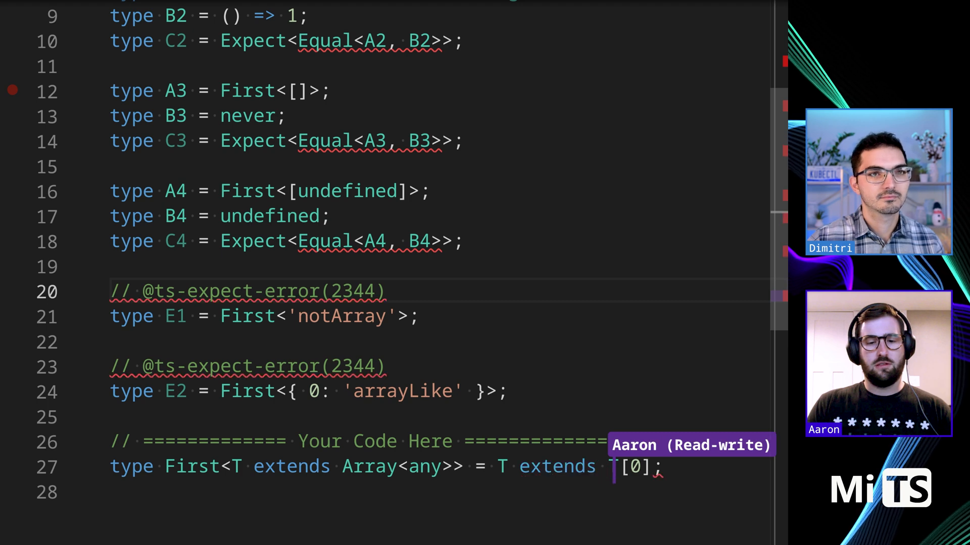
pyautogui.write('[]')
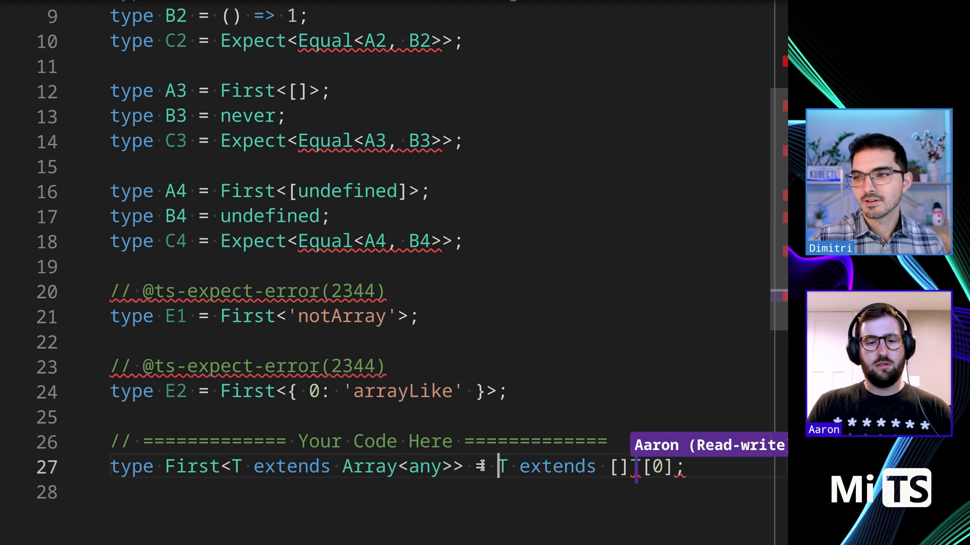
pyautogui.press('Enter')
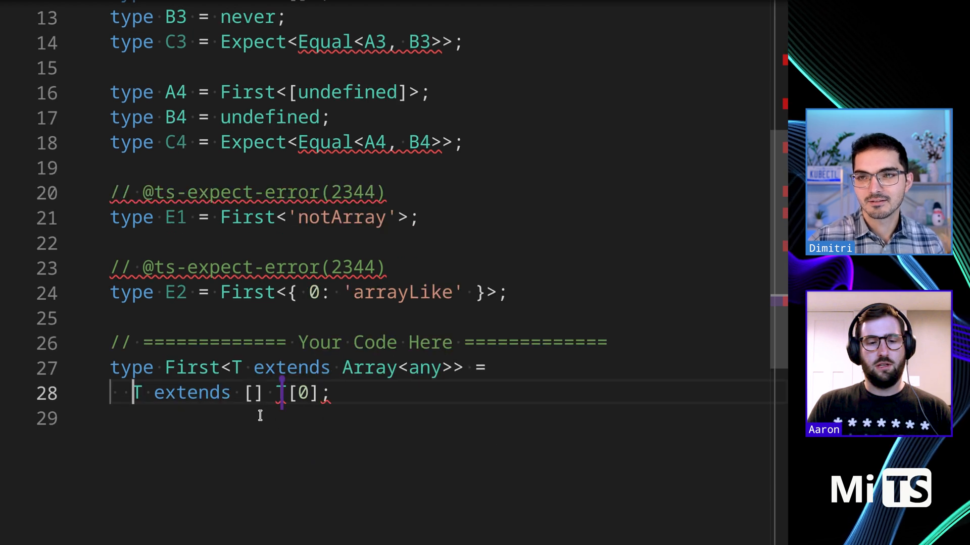
pyautogui.moveTo(267, 438)
pyautogui.write('? never ? ')
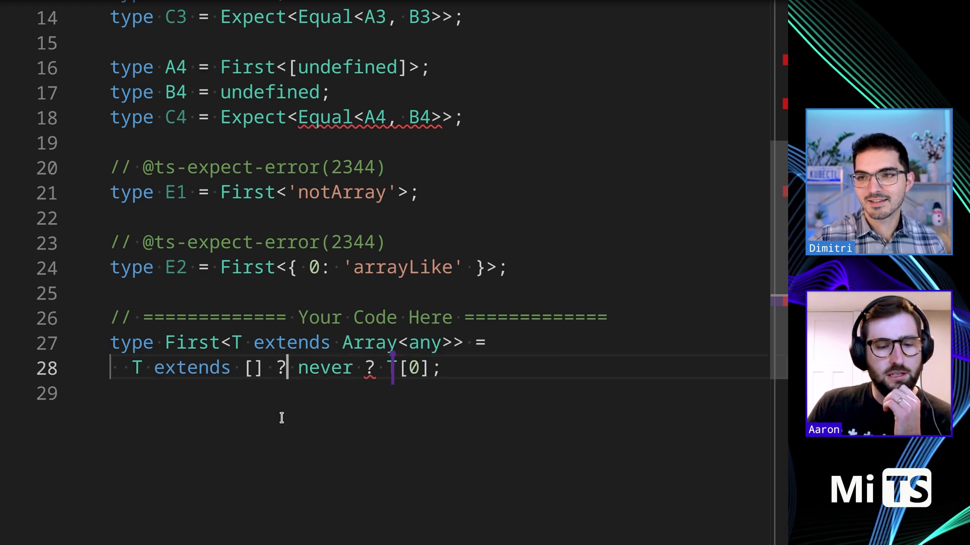
pyautogui.write('J')
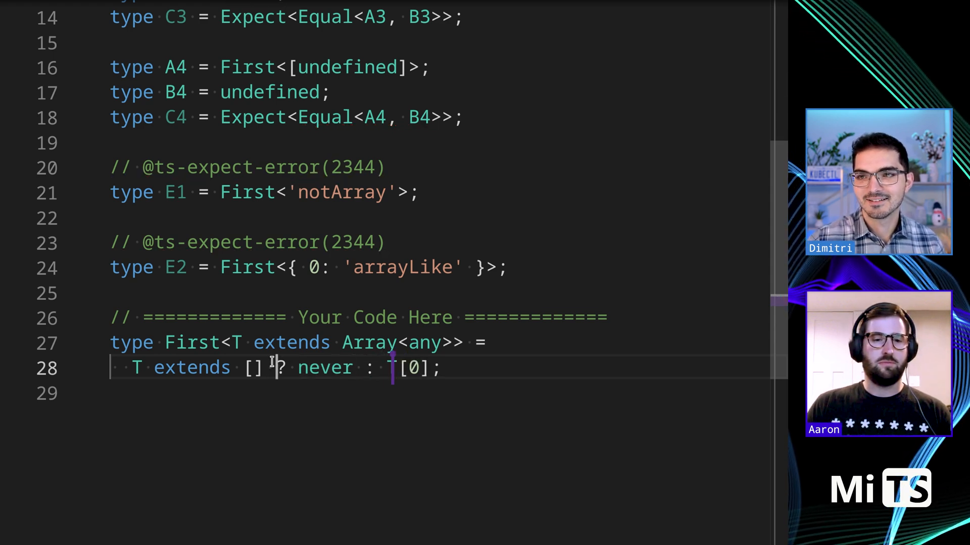
pyautogui.press('Enter')
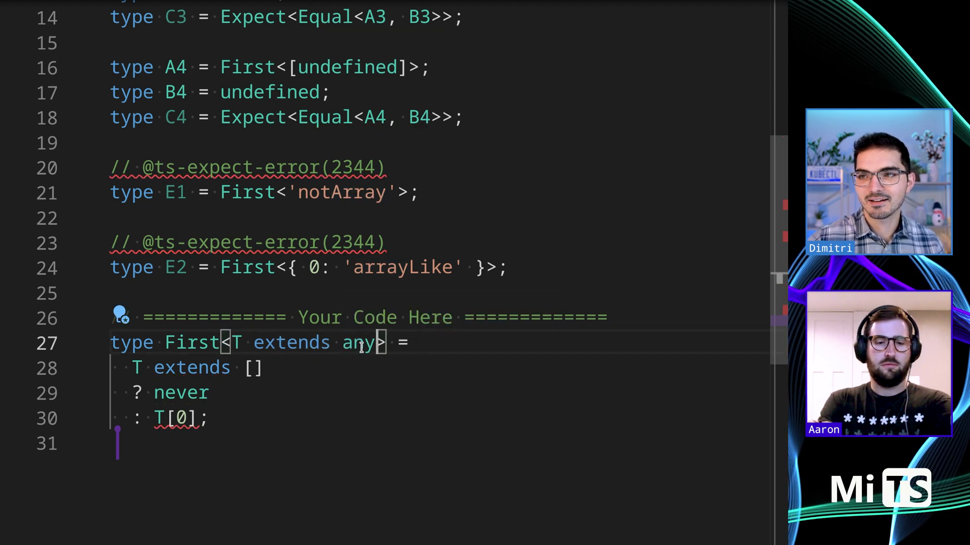
# Change First's constraint from `any` to `unknown[]`, leaving the conditional body unchanged
pyautogui.write('[]')
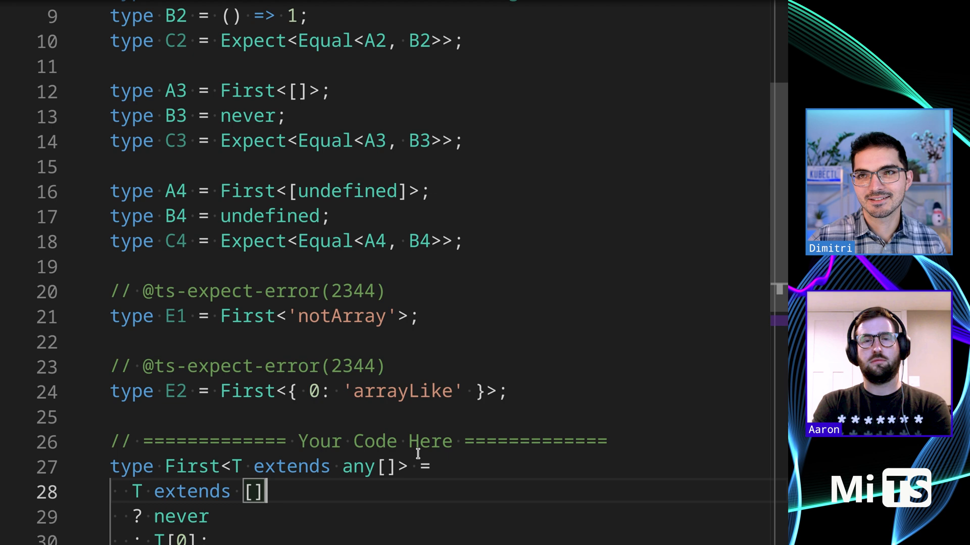
pyautogui.scroll(-3)
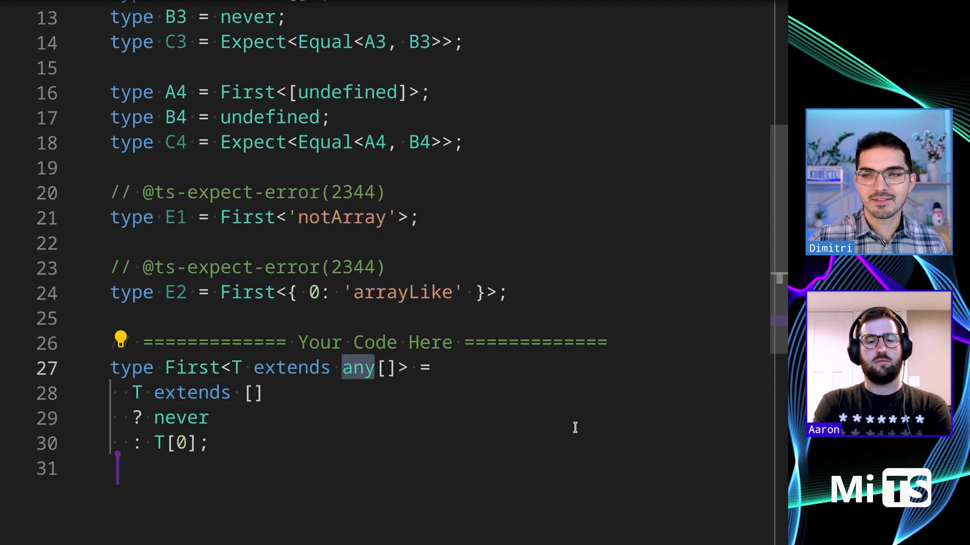
pyautogui.write('unknown')
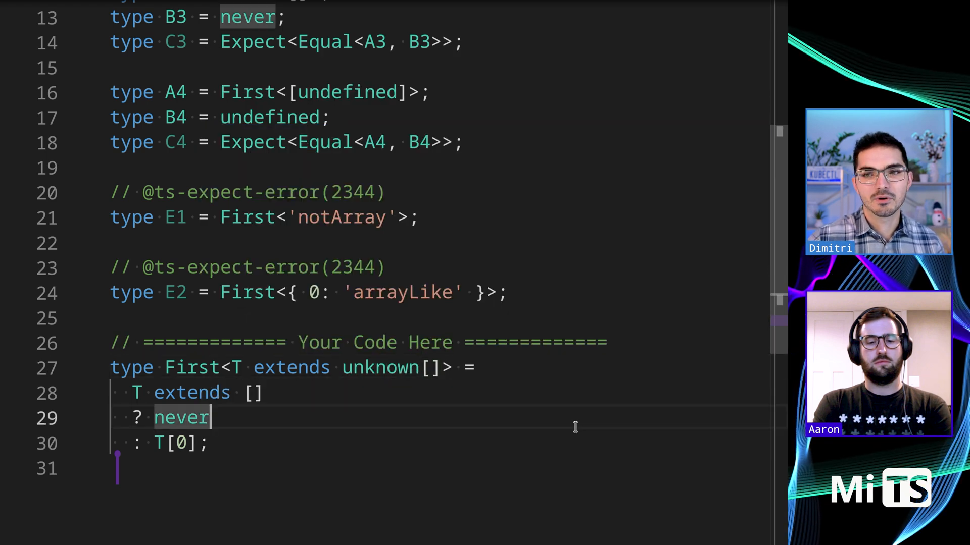
pyautogui.scroll(3)
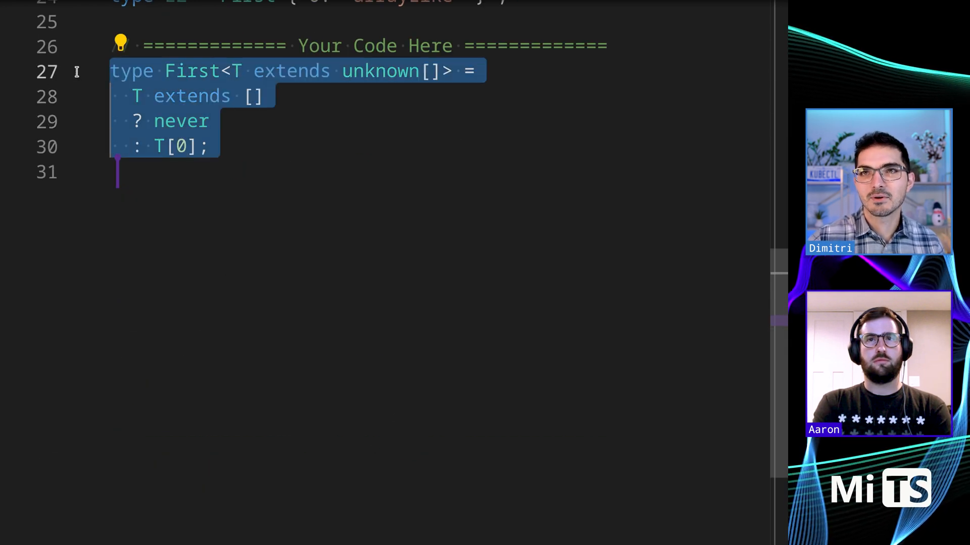
# Browse the pasted alternatives, highlighting `length` in First1 and `never` in First3
pyautogui.scroll(-3)
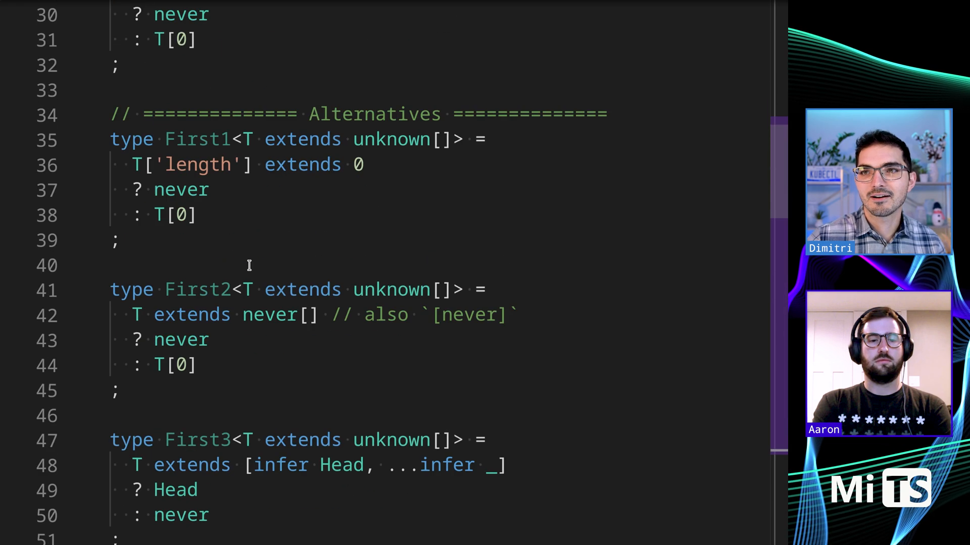
pyautogui.scroll(3)
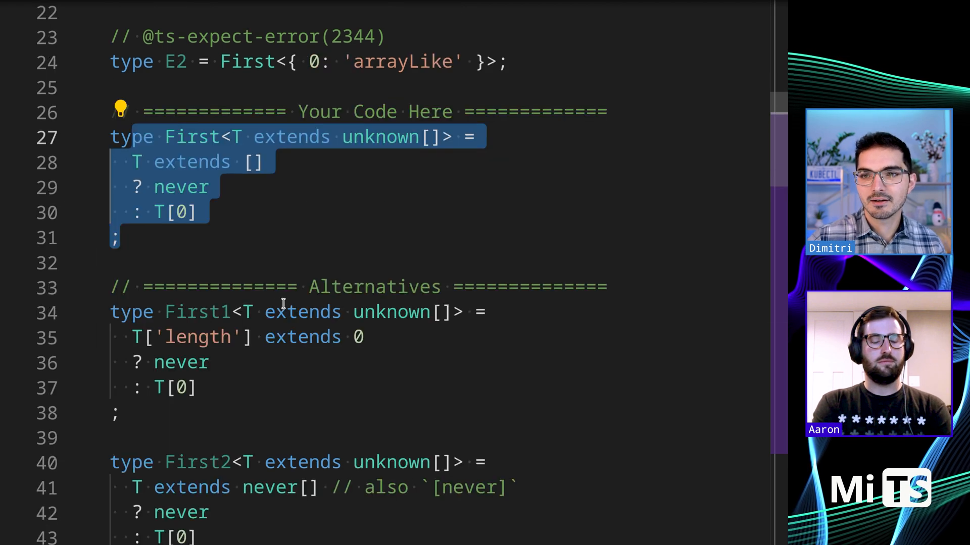
pyautogui.scroll(-3)
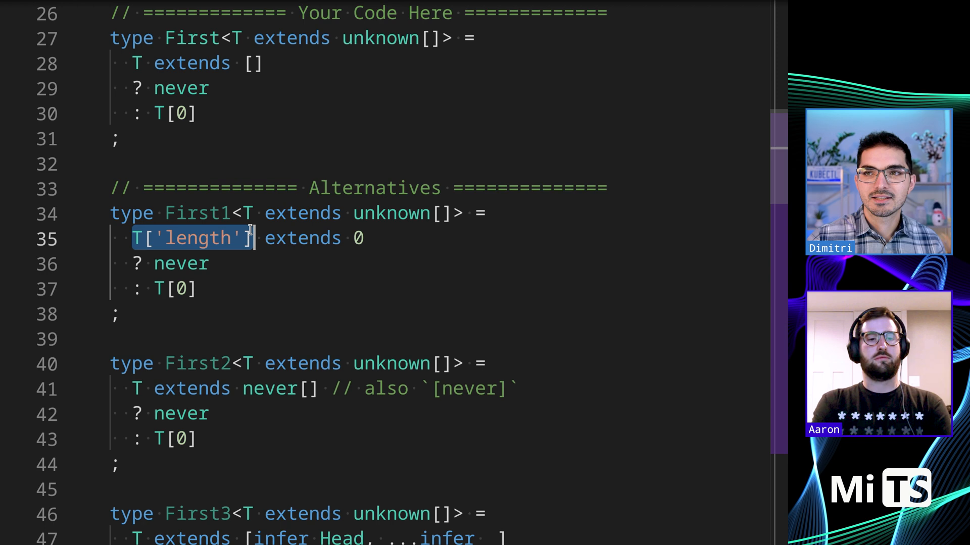
pyautogui.moveTo(321, 286)
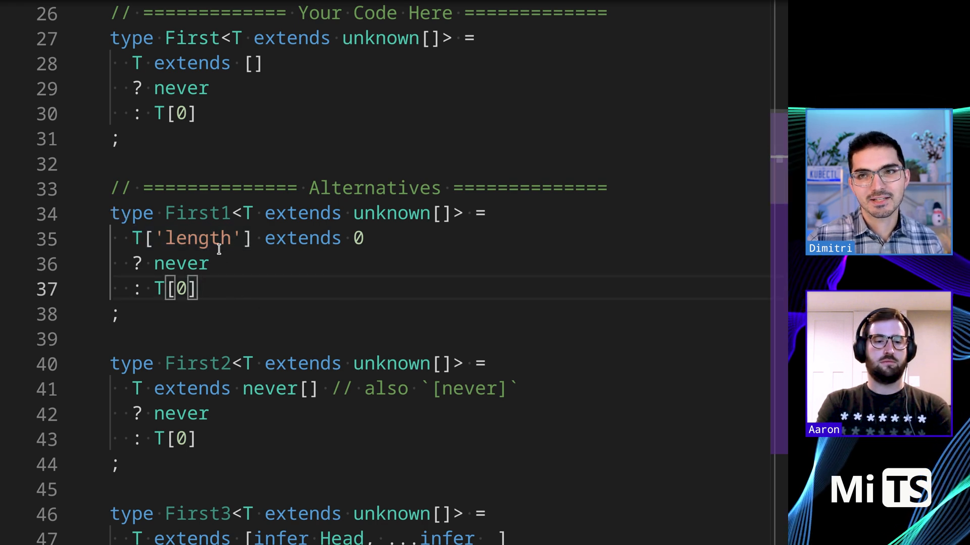
pyautogui.doubleClick(198, 238)
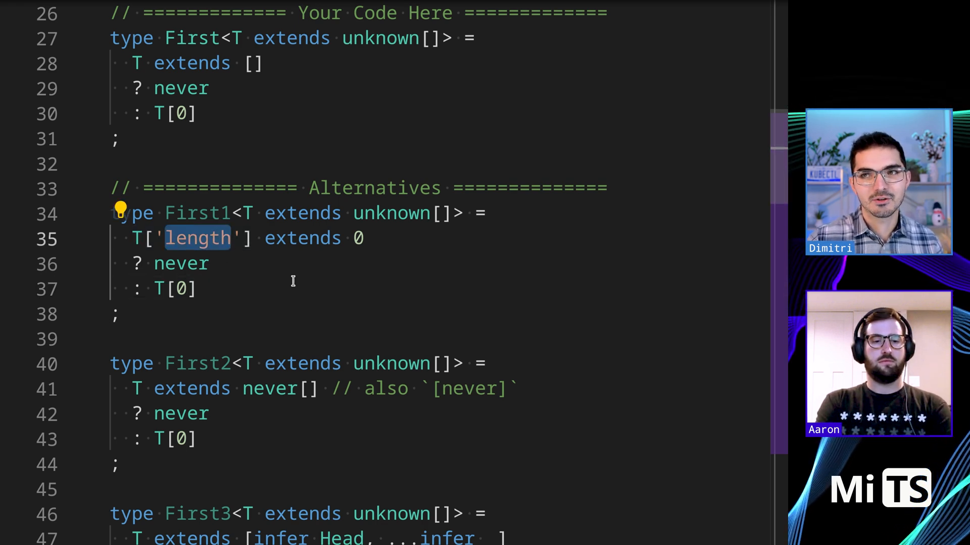
pyautogui.scroll(3)
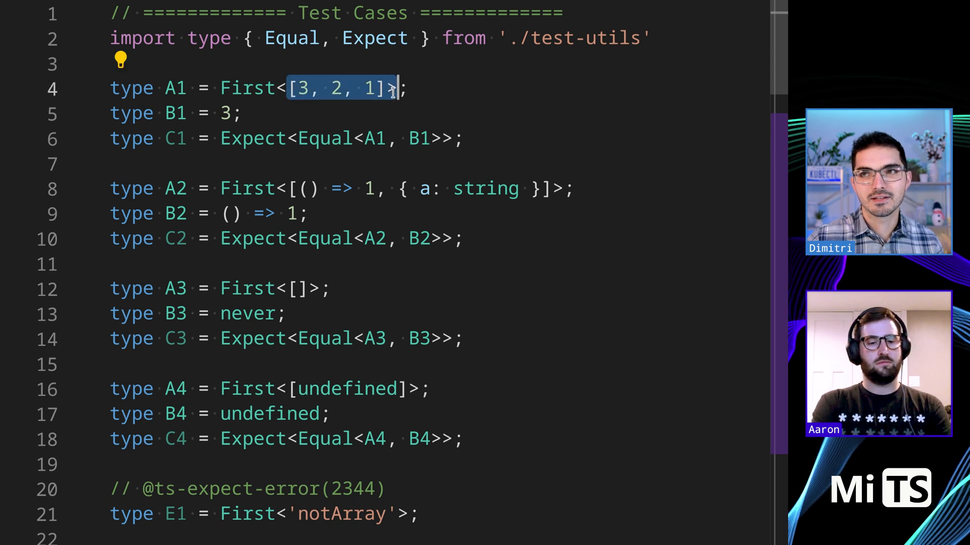
pyautogui.scroll(-3)
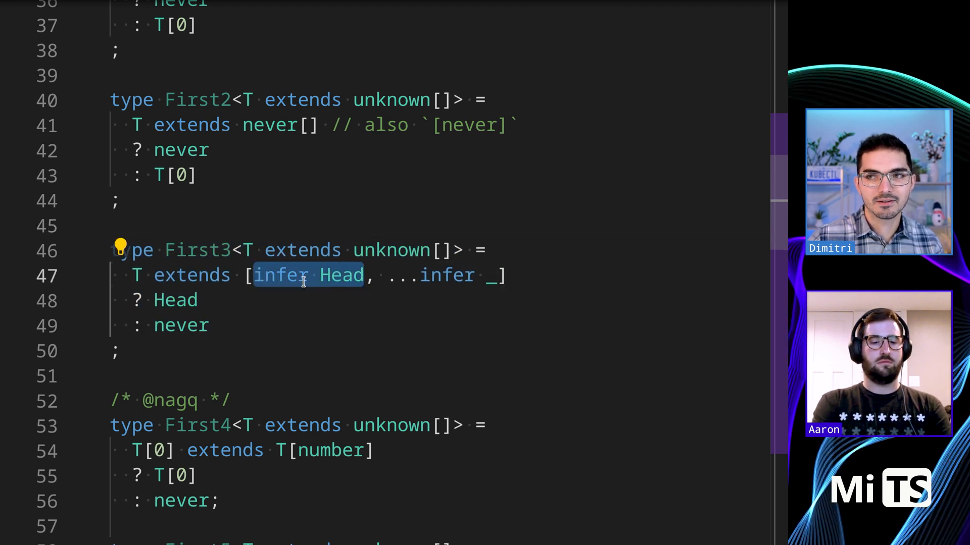
pyautogui.moveTo(256, 361)
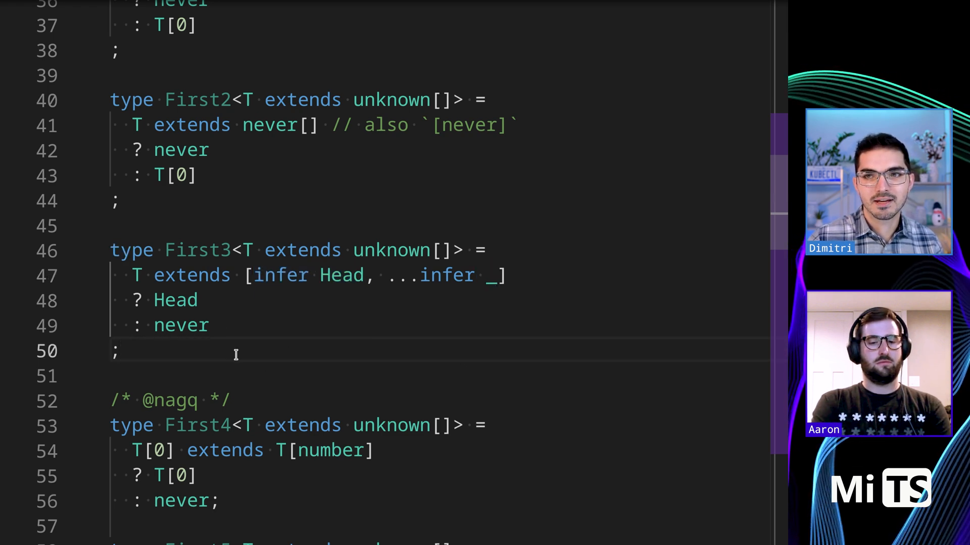
pyautogui.doubleClick(180, 325)
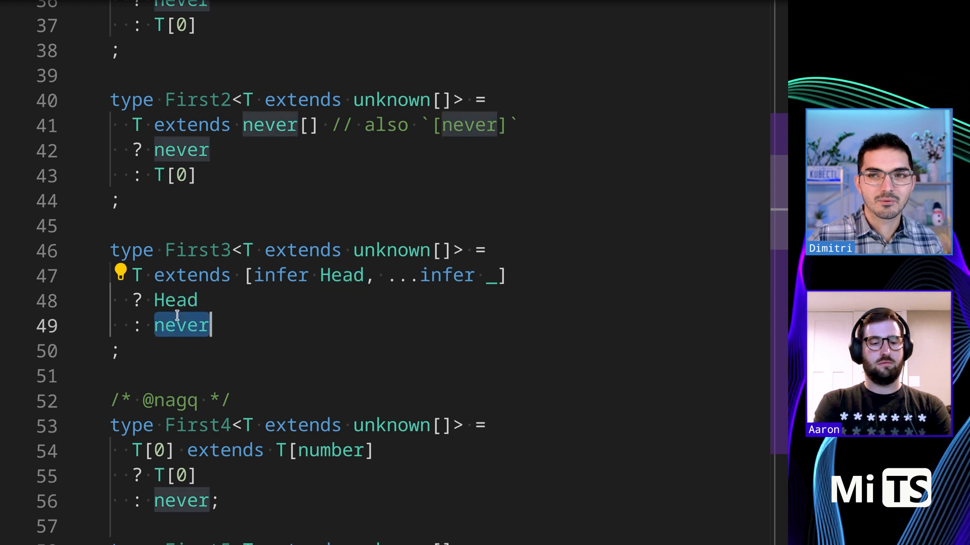
pyautogui.scroll(-3)
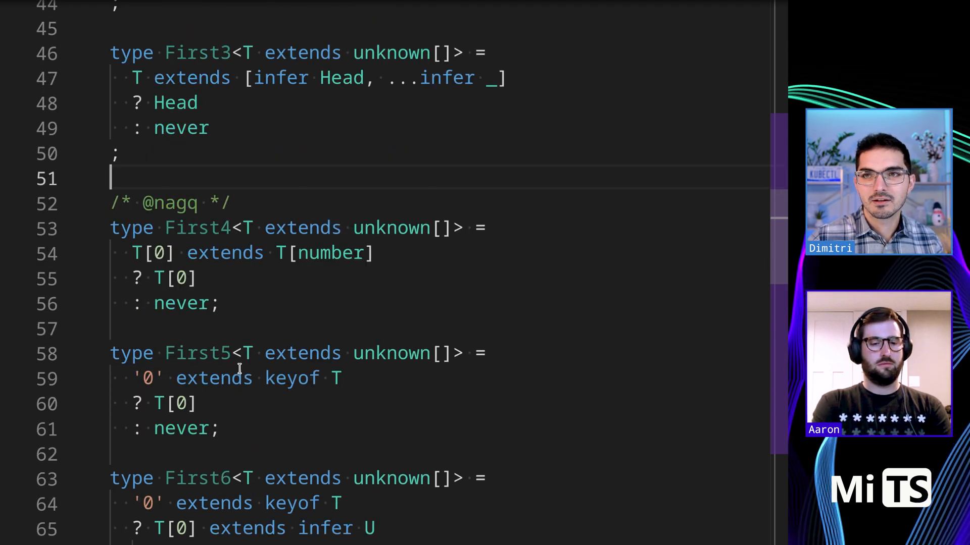
pyautogui.moveTo(118, 154); pyautogui.dragTo(232, 204)
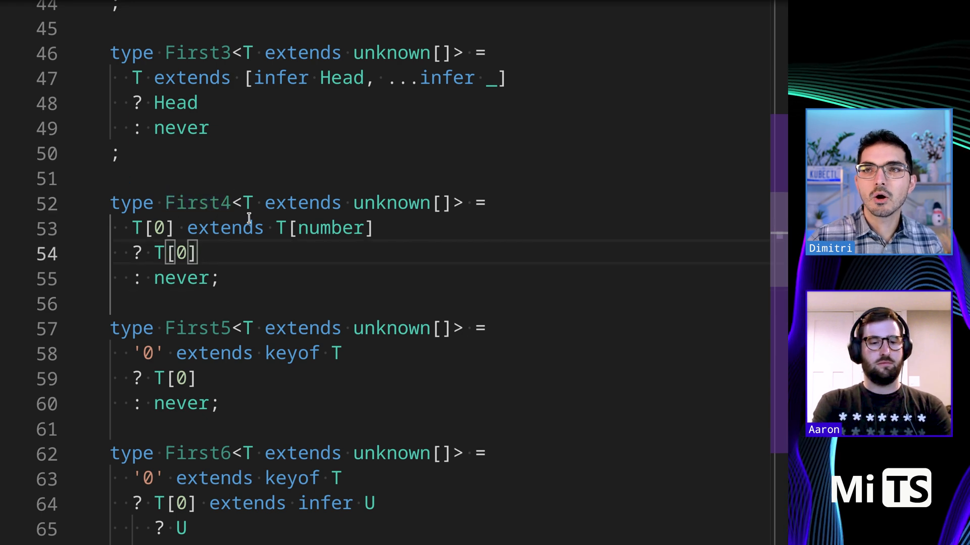
pyautogui.write('/* @nagq */')
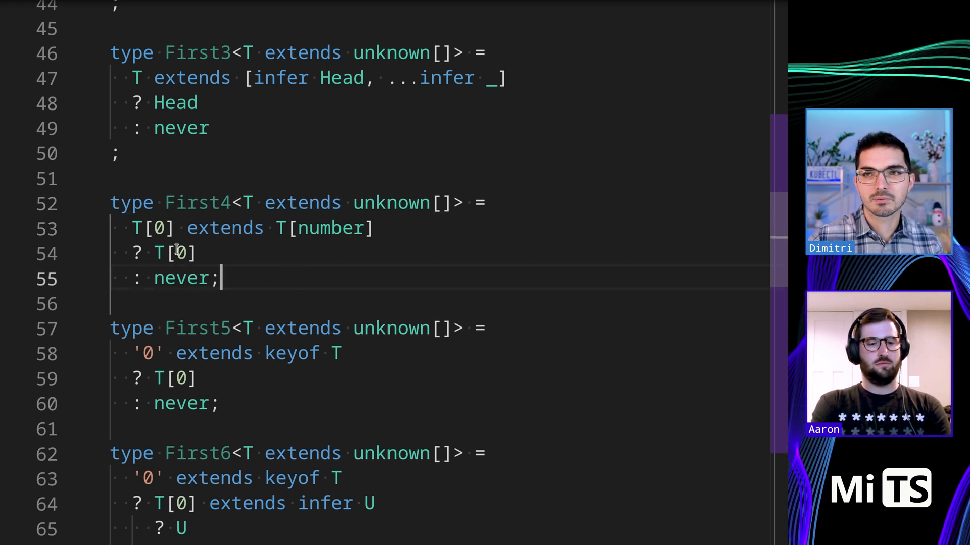
pyautogui.click(377, 228)
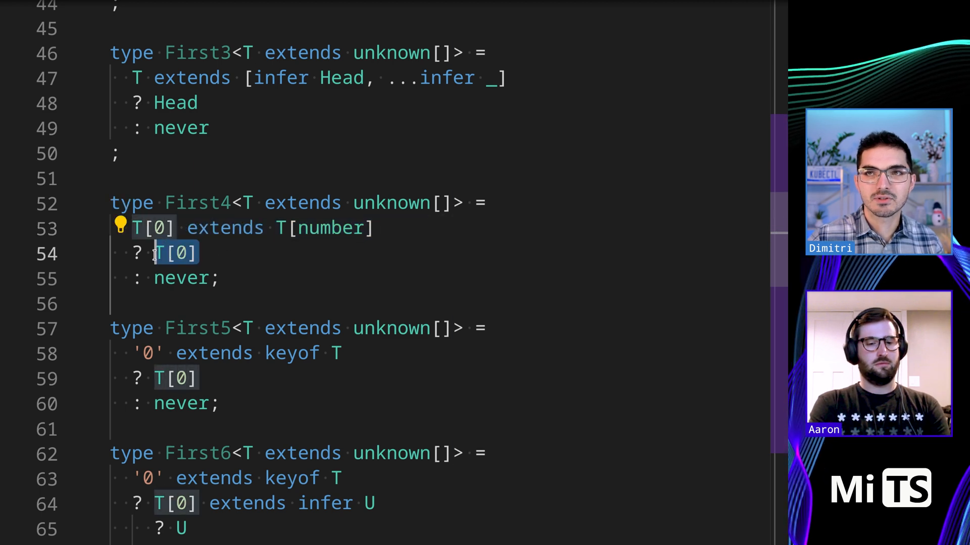
# Scroll further and highlight `T[number]` in First4's condition
pyautogui.scroll(-3)
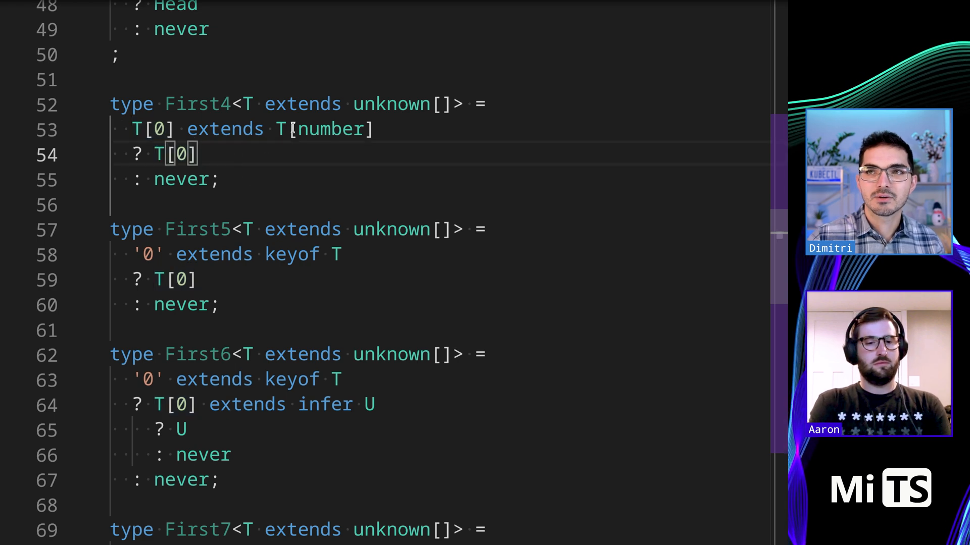
pyautogui.click(380, 129)
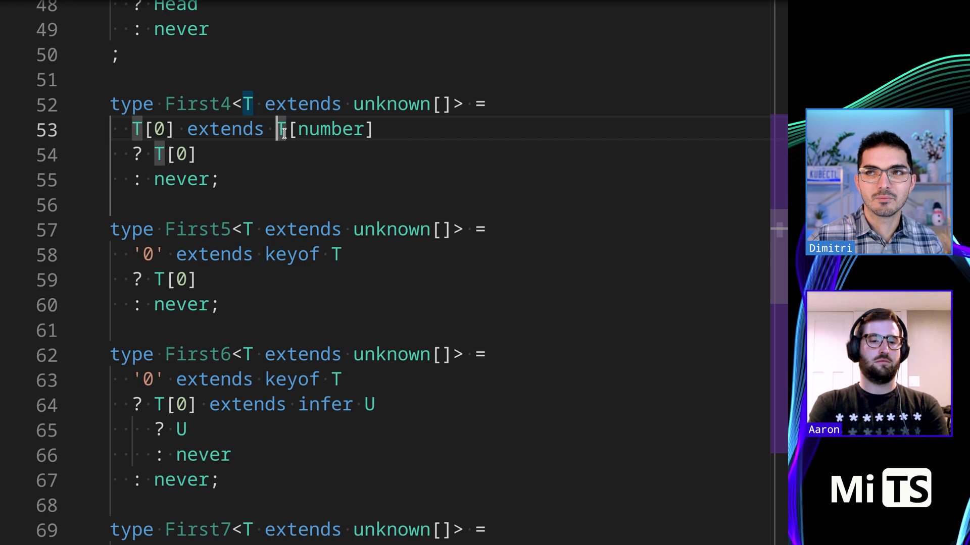
pyautogui.doubleClick(324, 129)
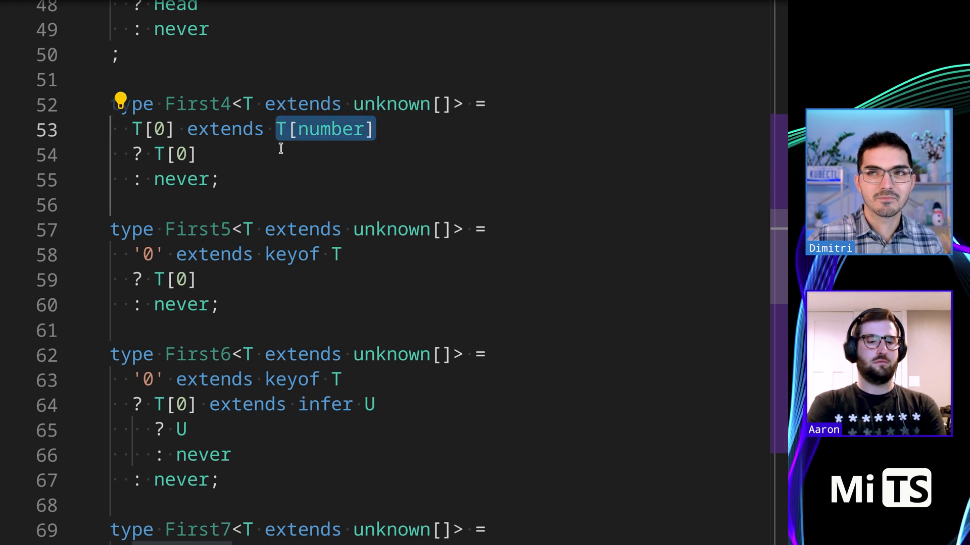
pyautogui.moveTo(207, 156)
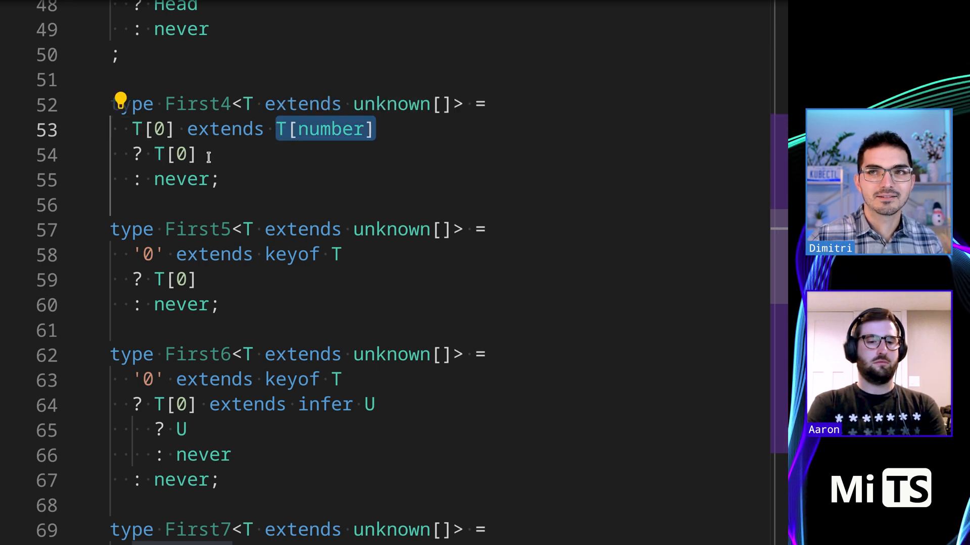
pyautogui.scroll(-3)
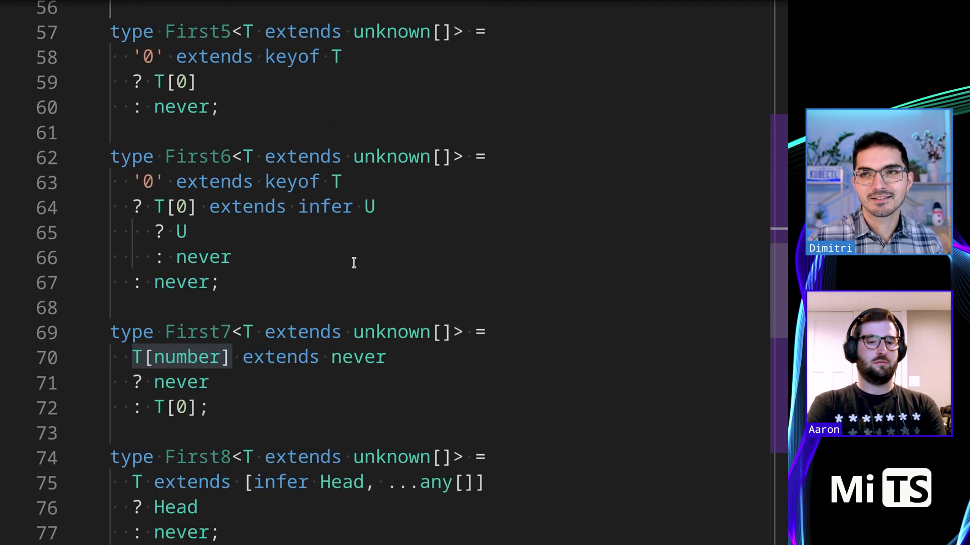
pyautogui.scroll(3)
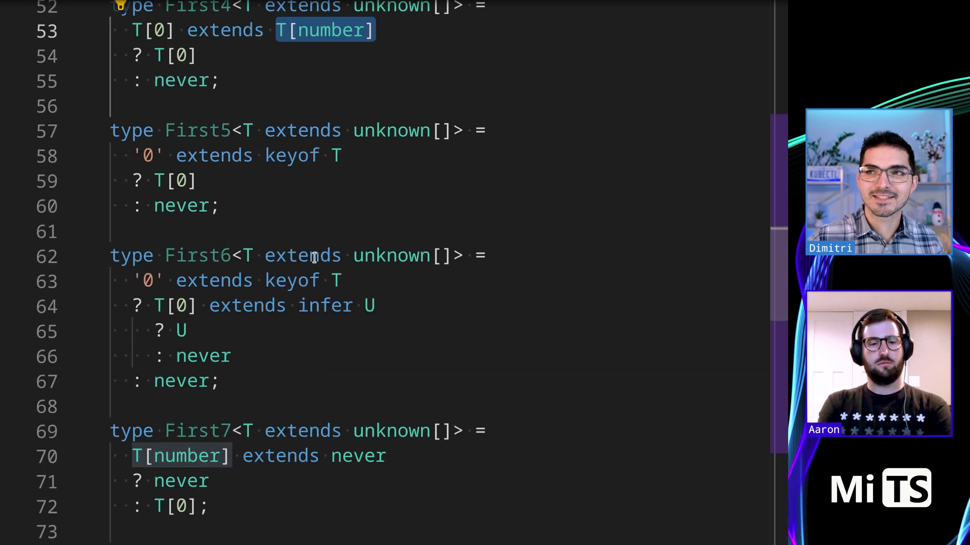
pyautogui.click(343, 155)
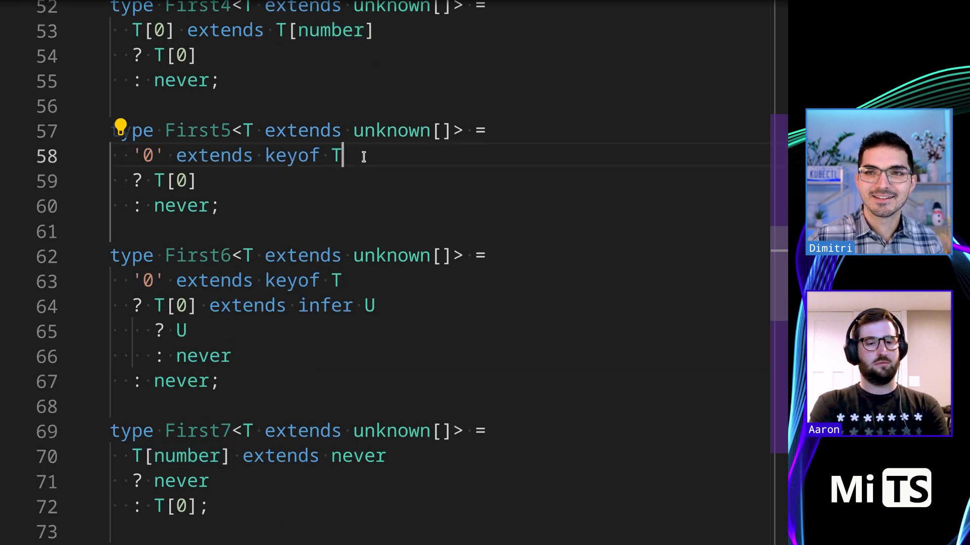
pyautogui.moveTo(132, 155); pyautogui.dragTo(343, 155)
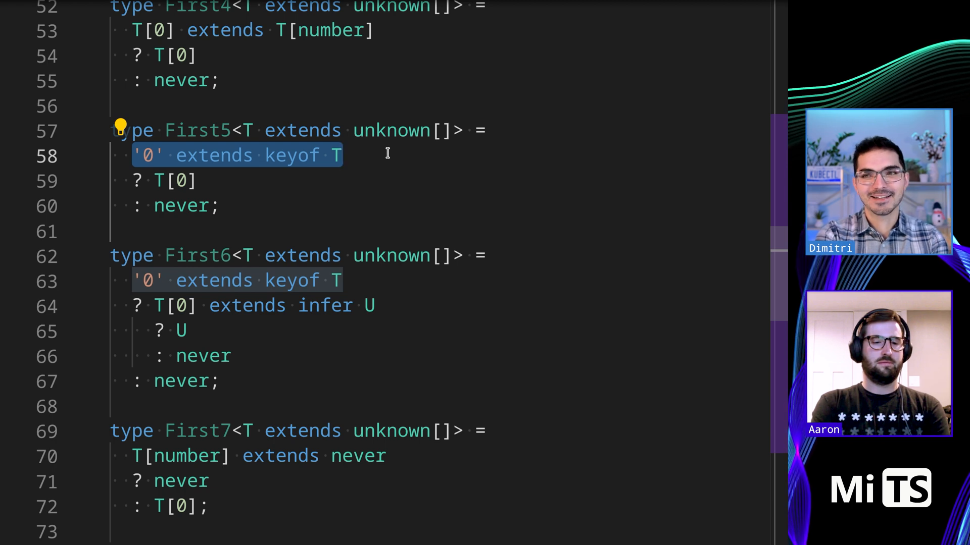
pyautogui.scroll(-3)
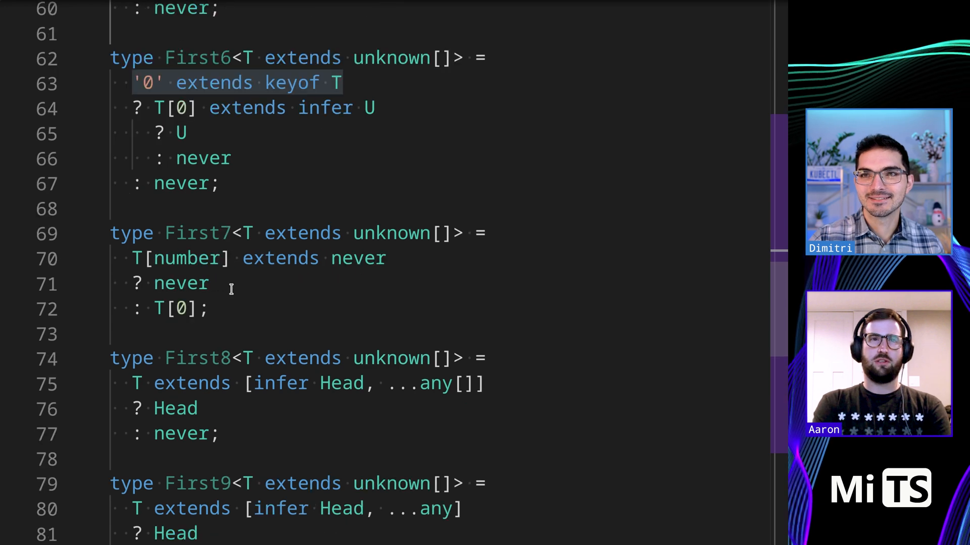
pyautogui.scroll(3)
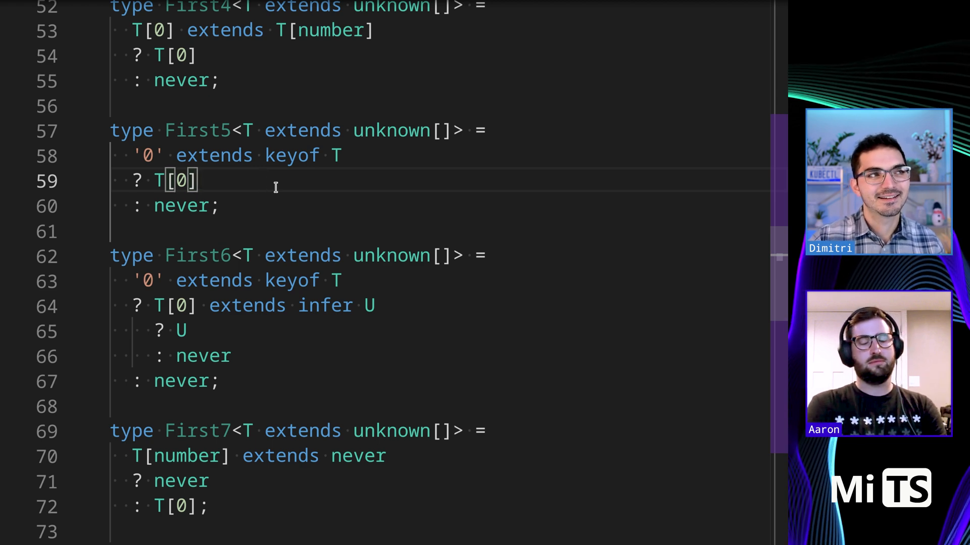
pyautogui.scroll(-3)
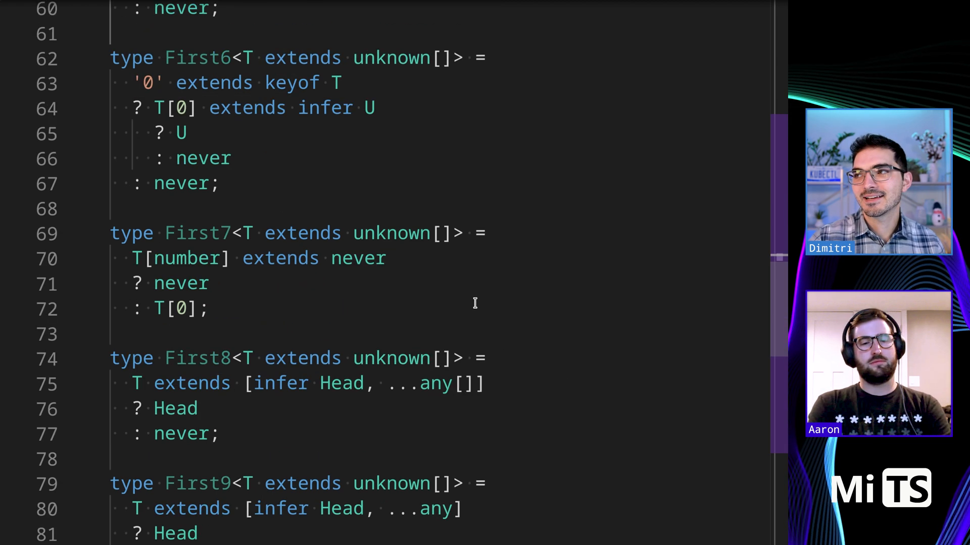
pyautogui.scroll(-3)
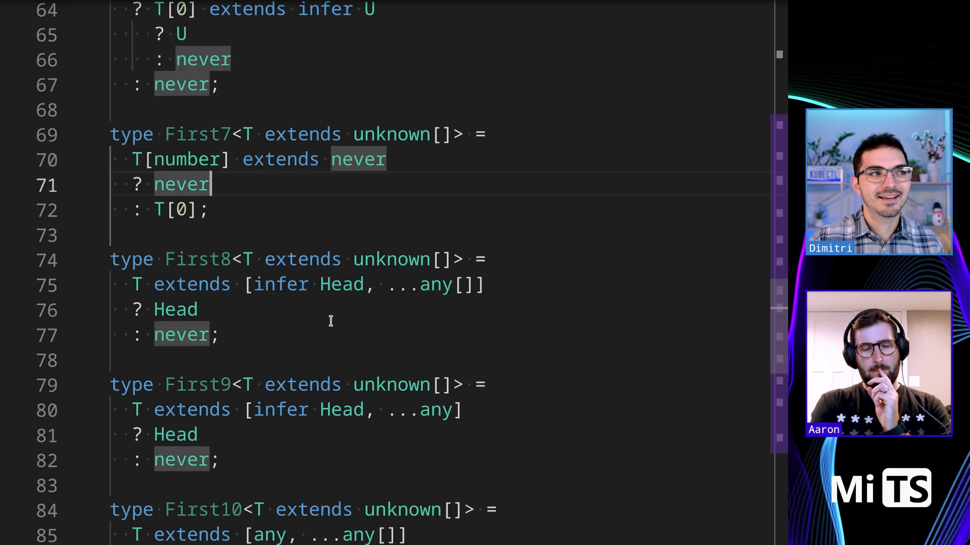
pyautogui.scroll(-3)
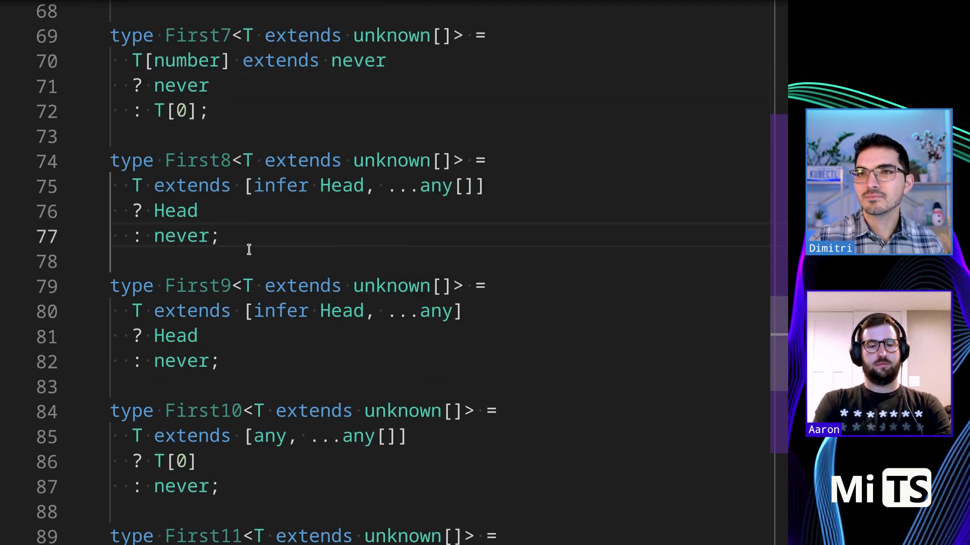
pyautogui.scroll(-3)
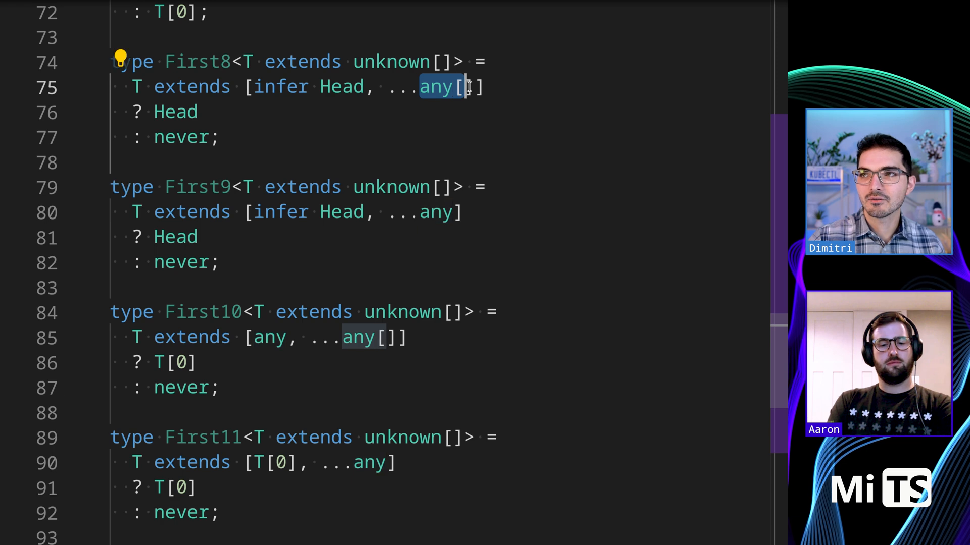
pyautogui.scroll(-3)
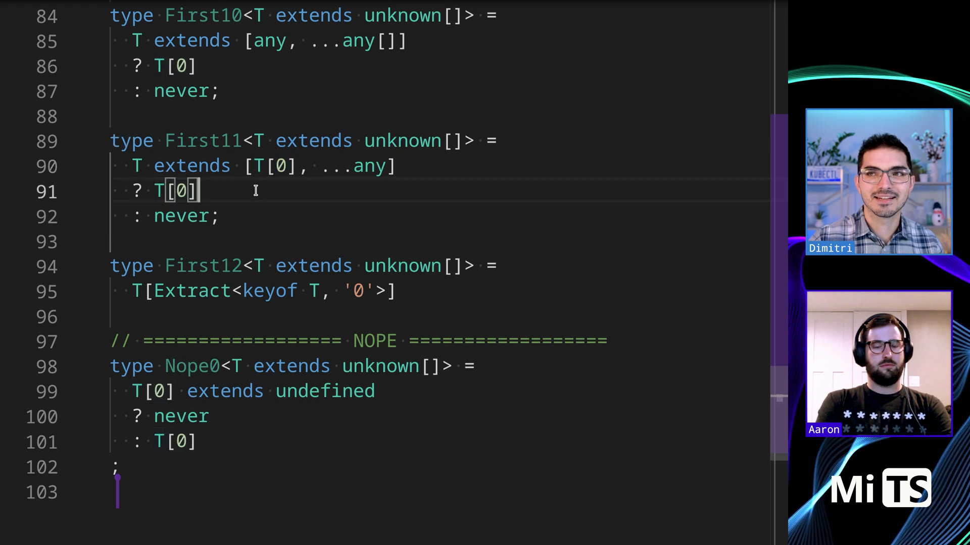
pyautogui.moveTo(307, 165)
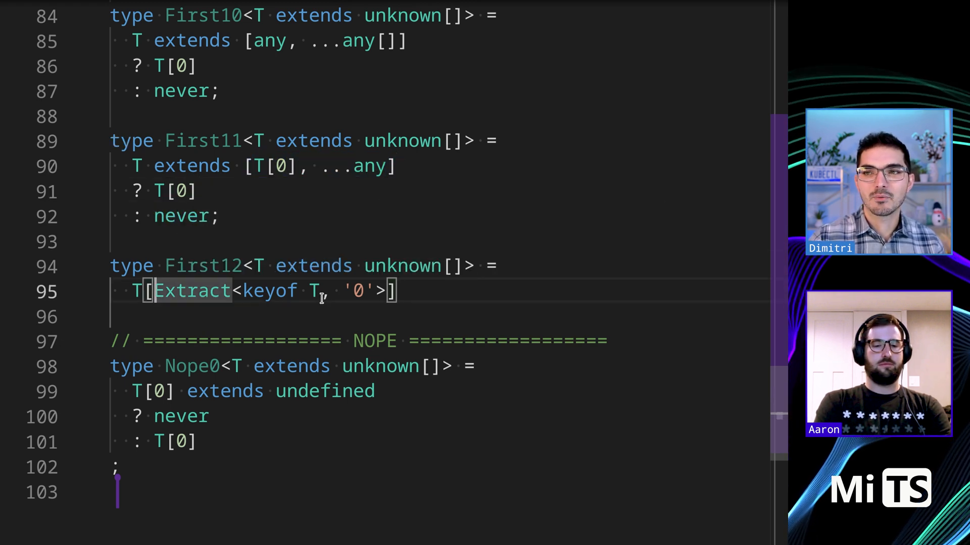
pyautogui.scroll(3)
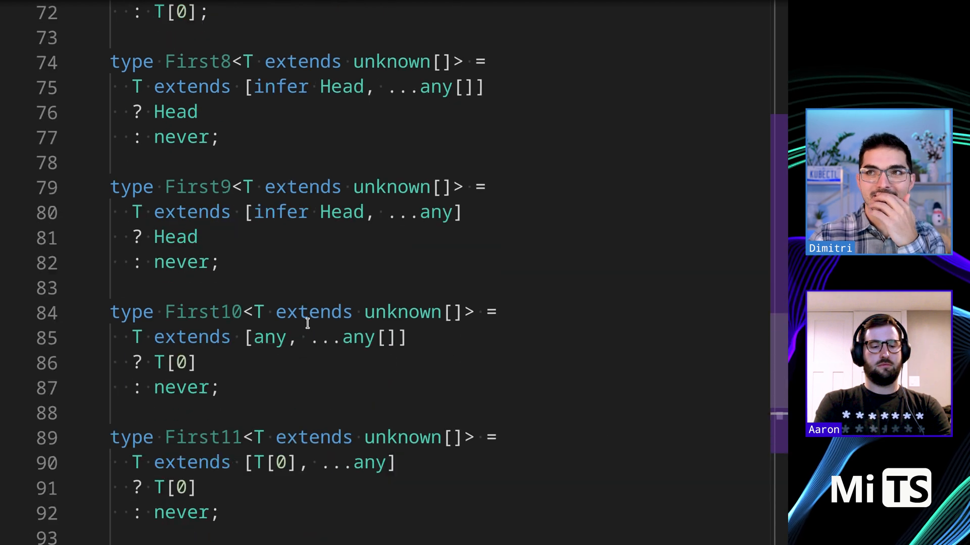
pyautogui.scroll(3)
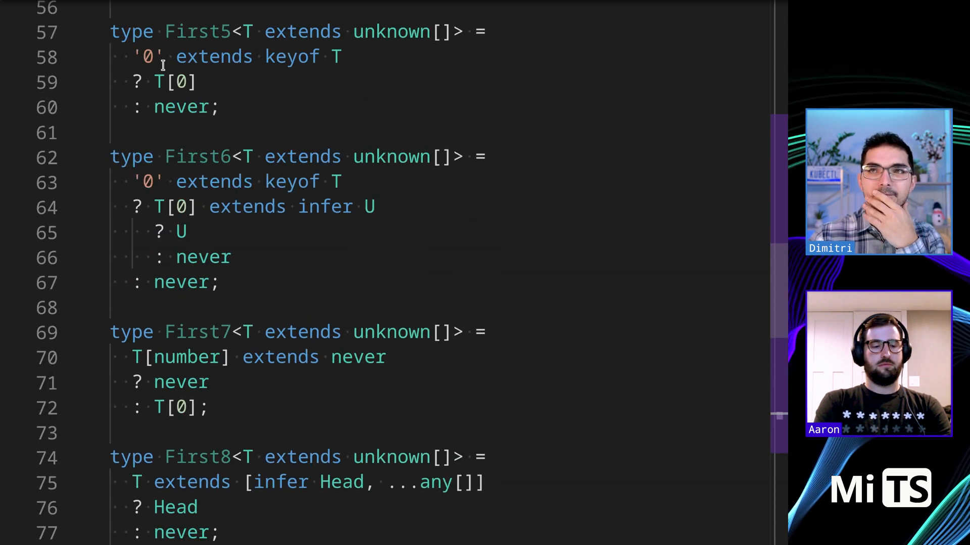
pyautogui.scroll(-3)
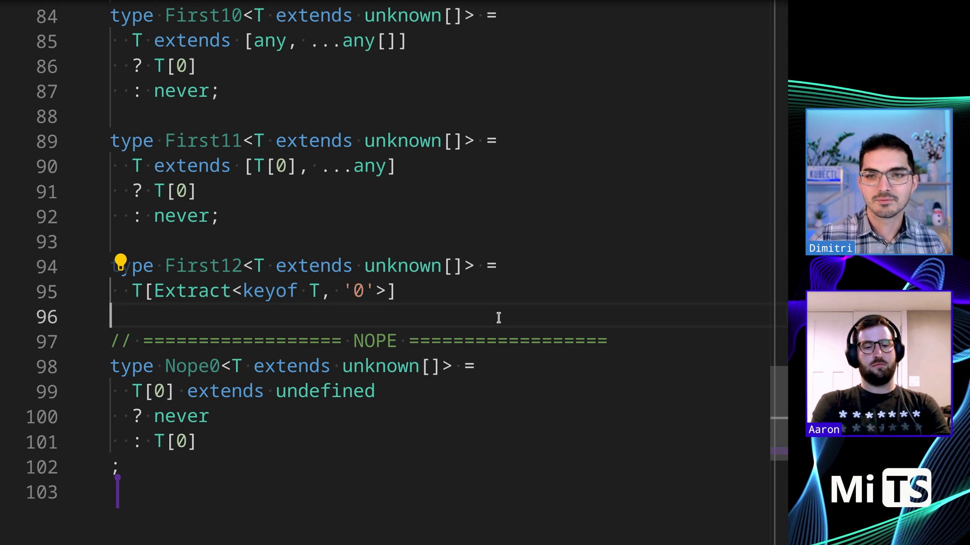
pyautogui.scroll(-3)
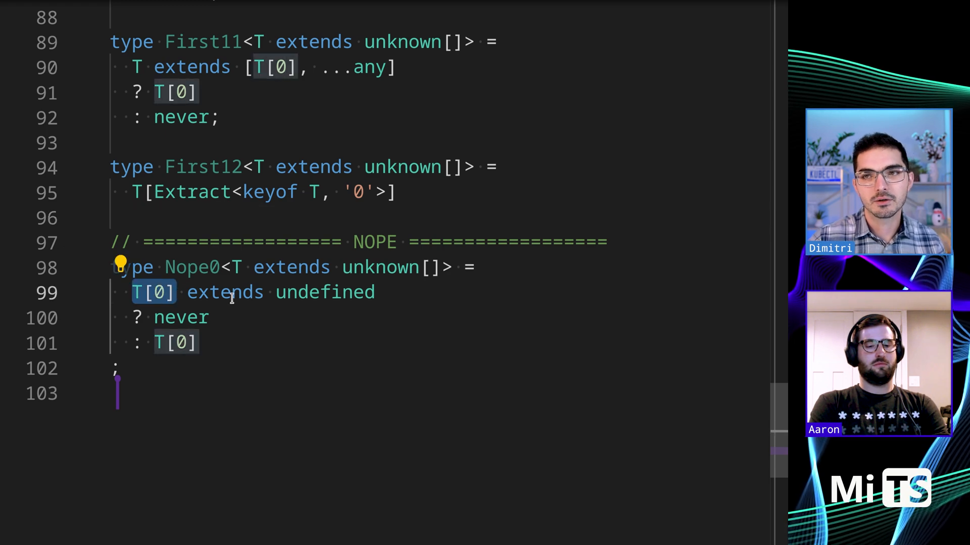
pyautogui.doubleClick(325, 292)
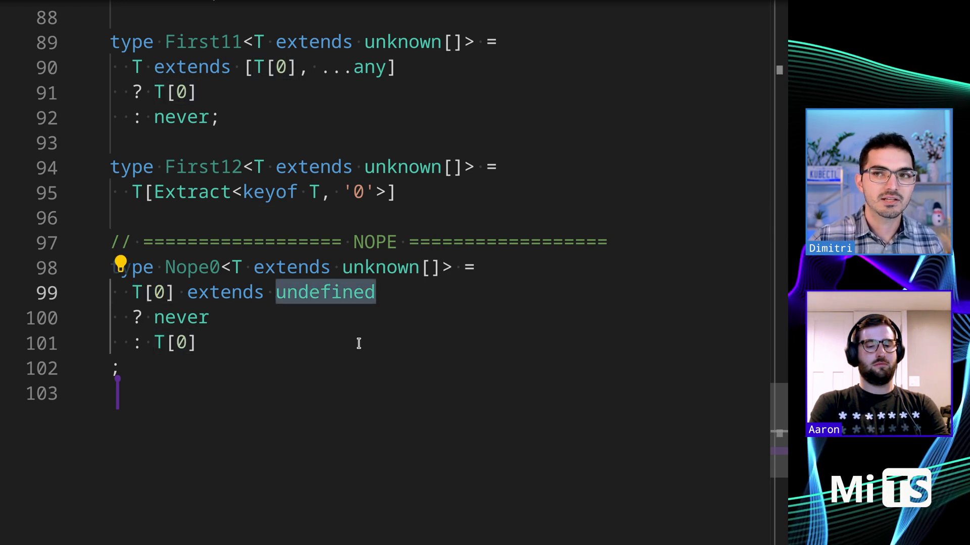
pyautogui.scroll(3)
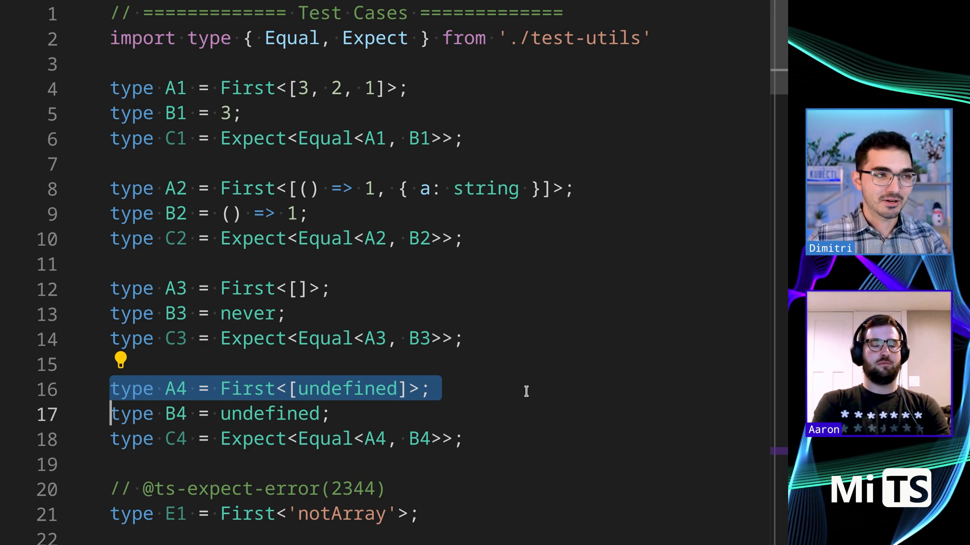
pyautogui.scroll(-3)
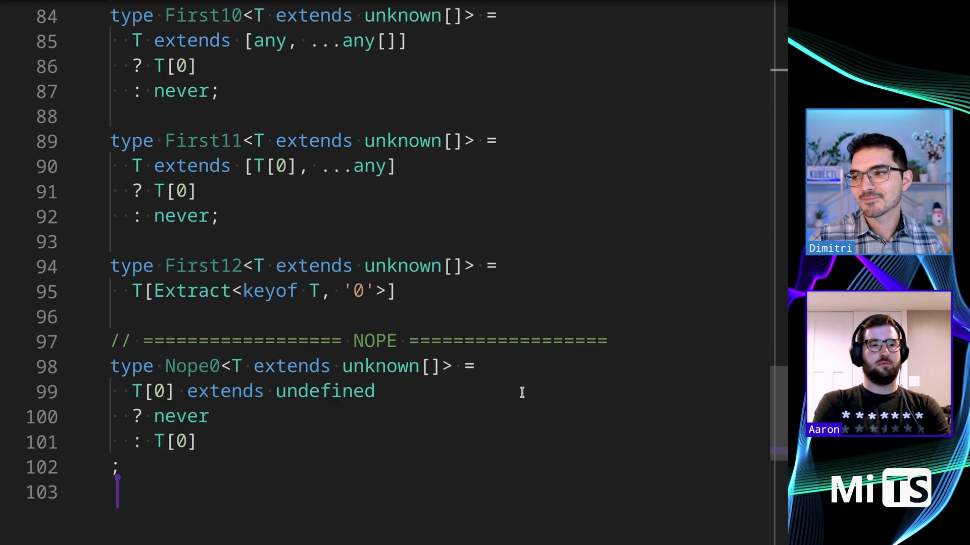
pyautogui.scroll(-3)
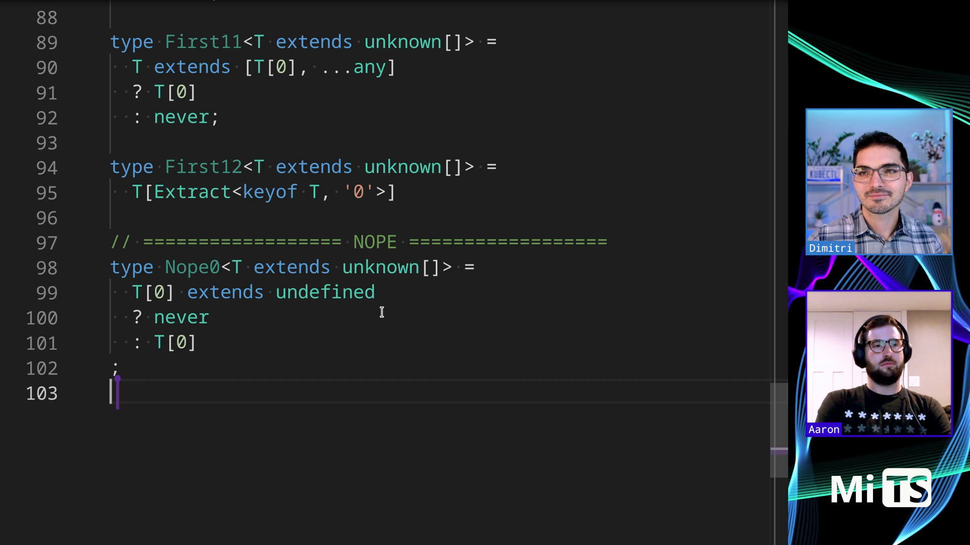
pyautogui.moveTo(348, 363)
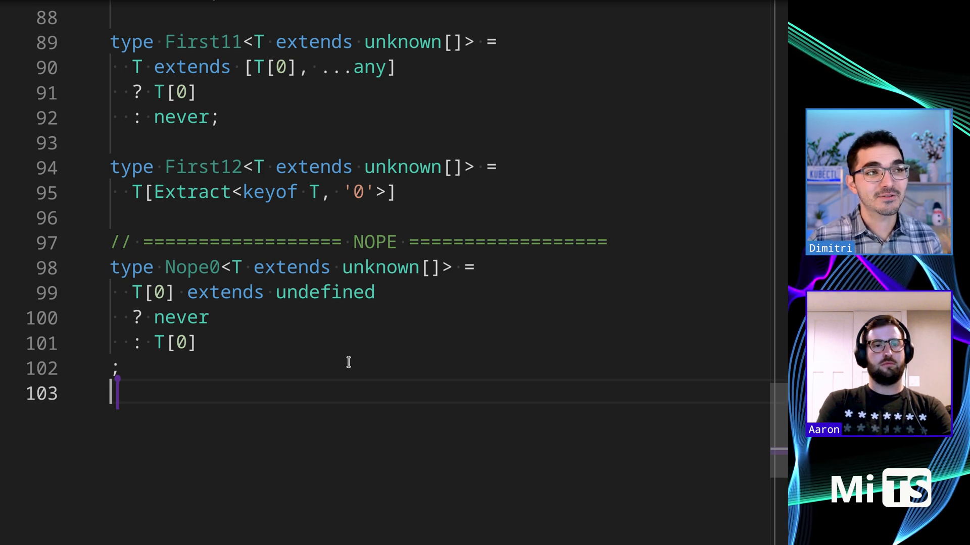